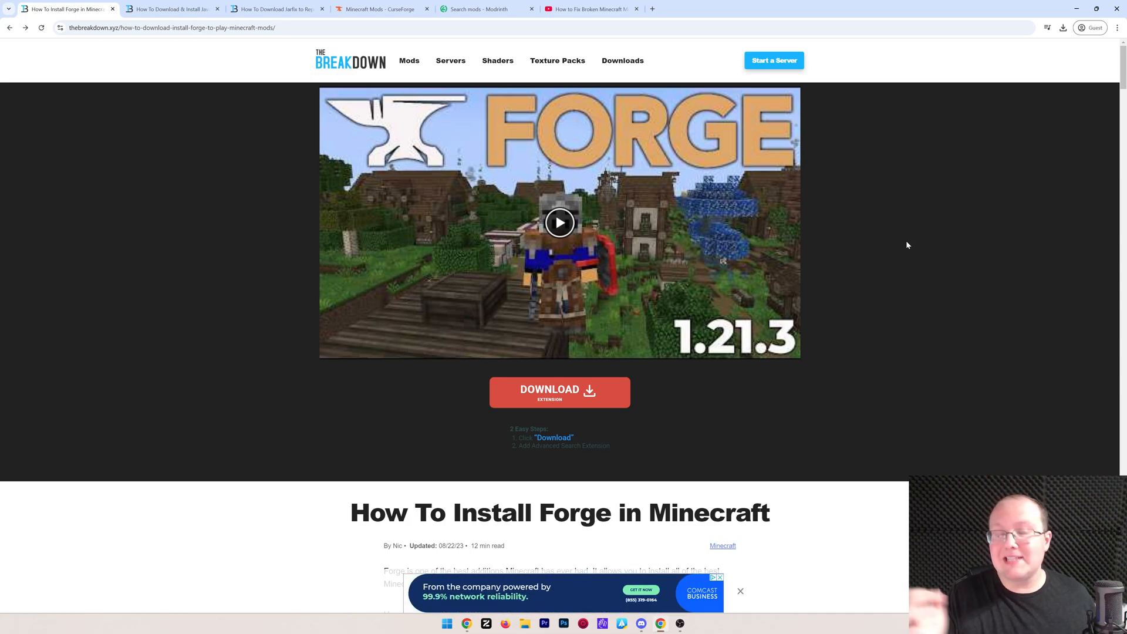
- Choose Minecraft 1.21.4 on the Forge downloads site and start downloading the latest installer
{"action": "scroll", "scroll_direction": "down", "scroll_amount": 3}
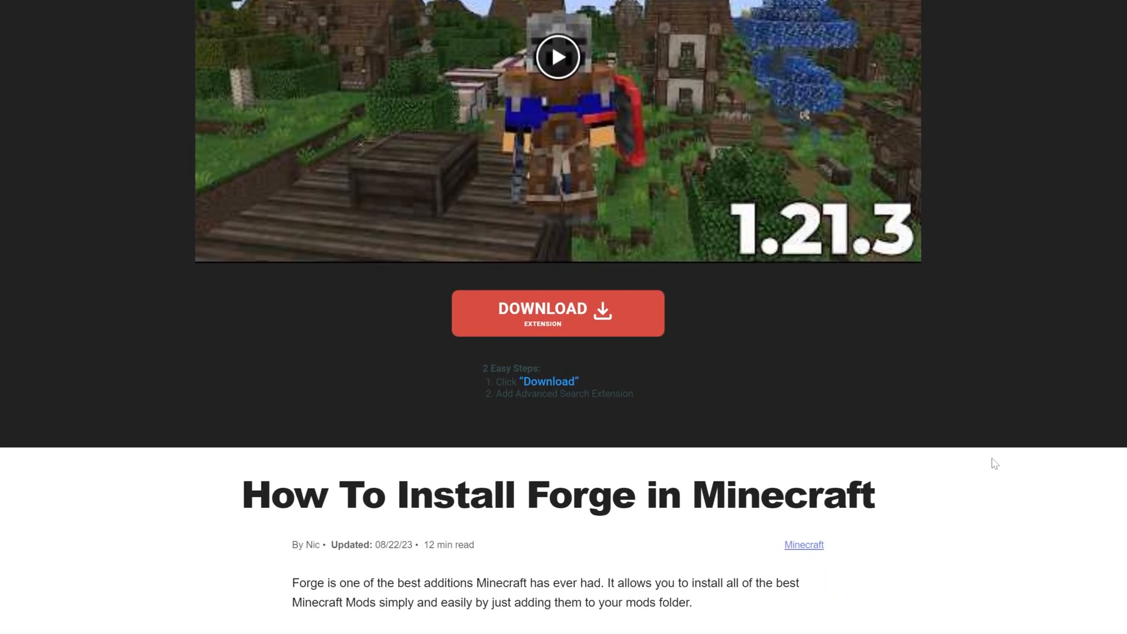
{"action": "scroll", "scroll_direction": "down", "scroll_amount": 3}
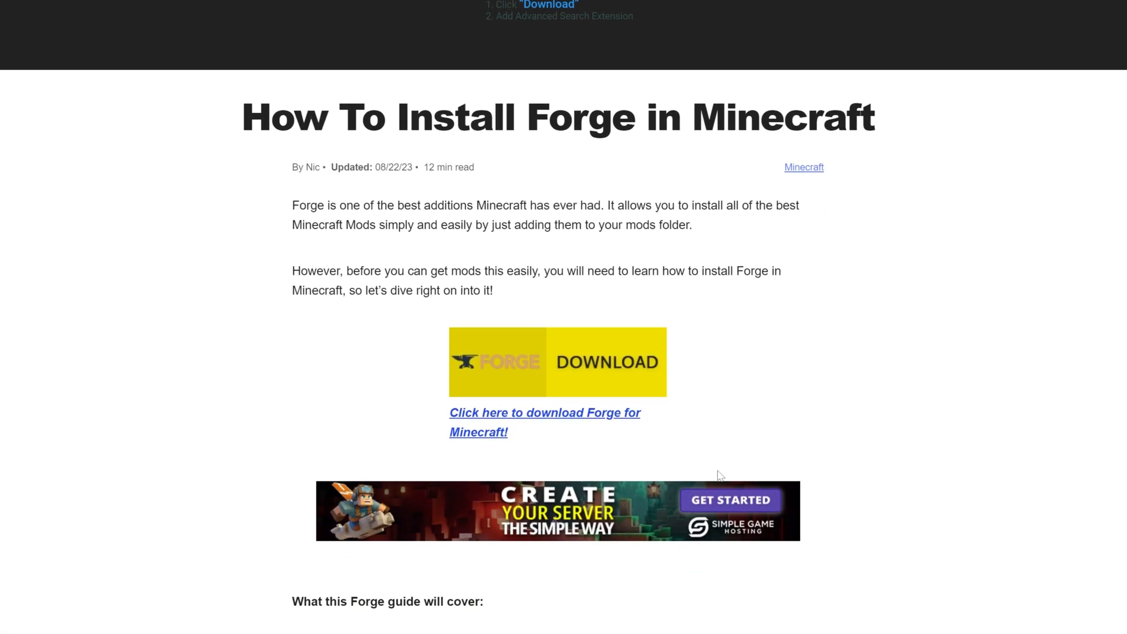
{"action": "scroll", "scroll_direction": "down", "scroll_amount": 3}
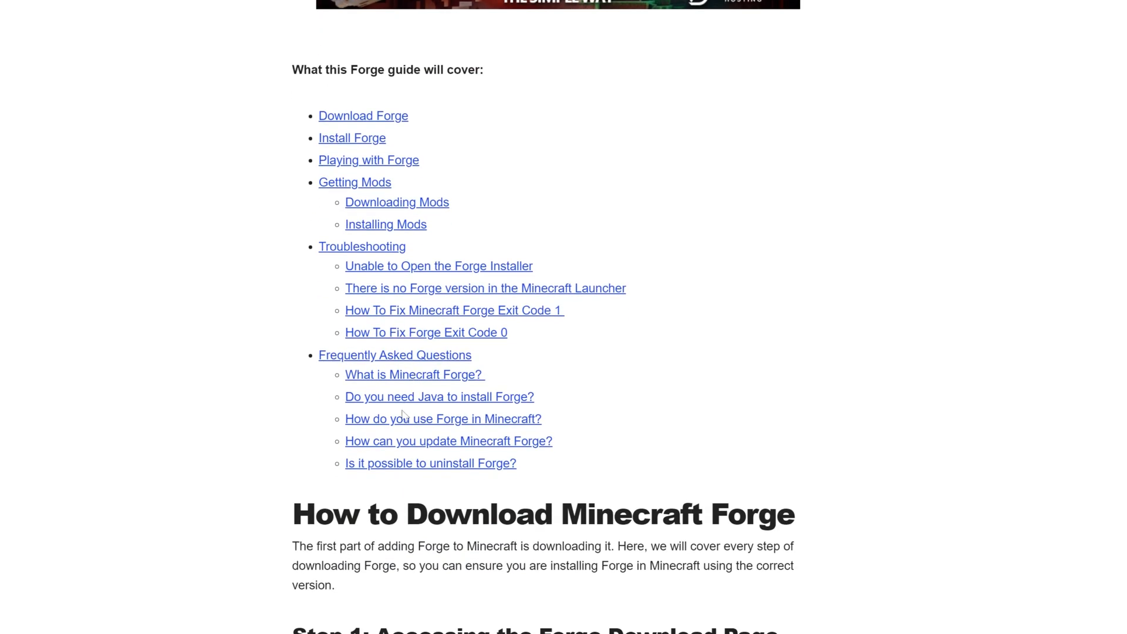
{"action": "scroll", "scroll_direction": "up", "scroll_amount": 3}
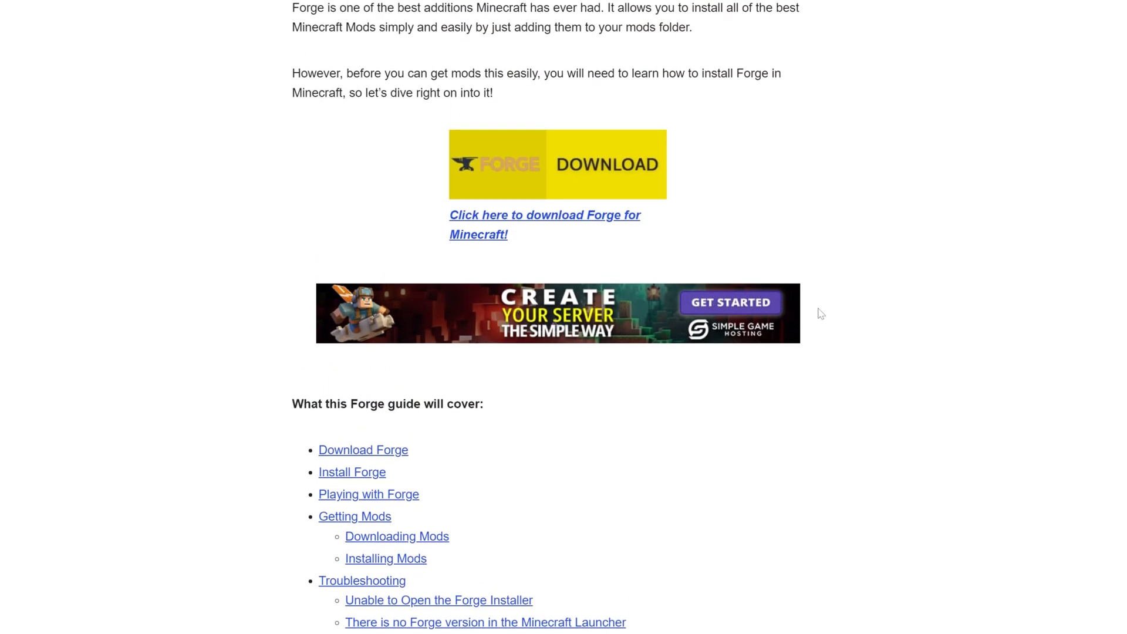
{"action": "scroll", "scroll_direction": "down", "scroll_amount": 3}
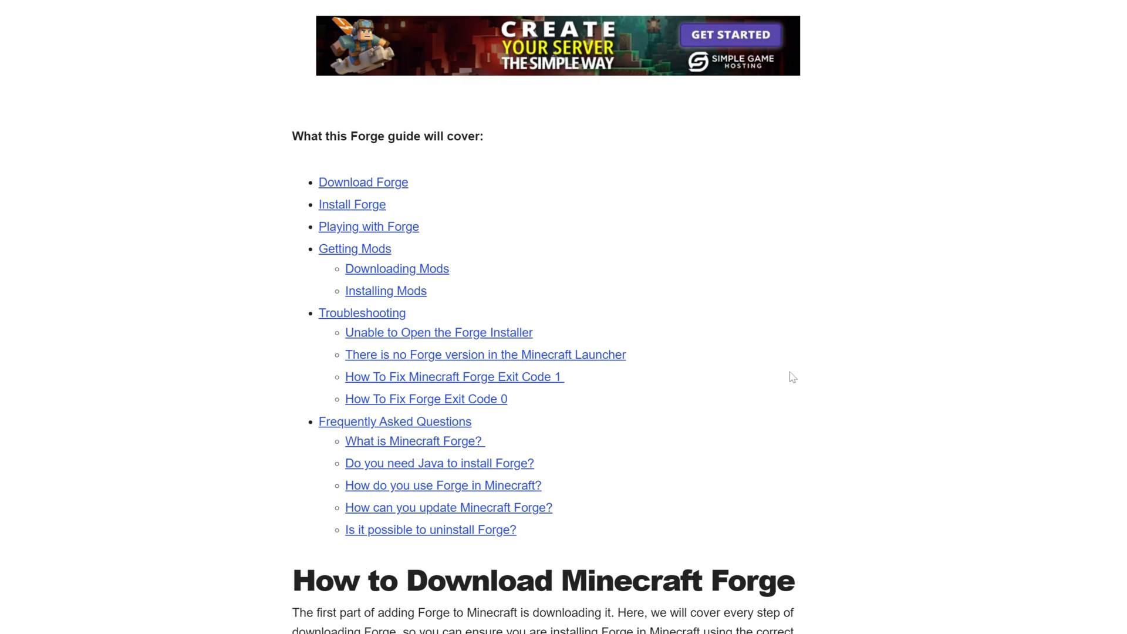
{"action": "mouse_move", "coordinate": [448, 387]}
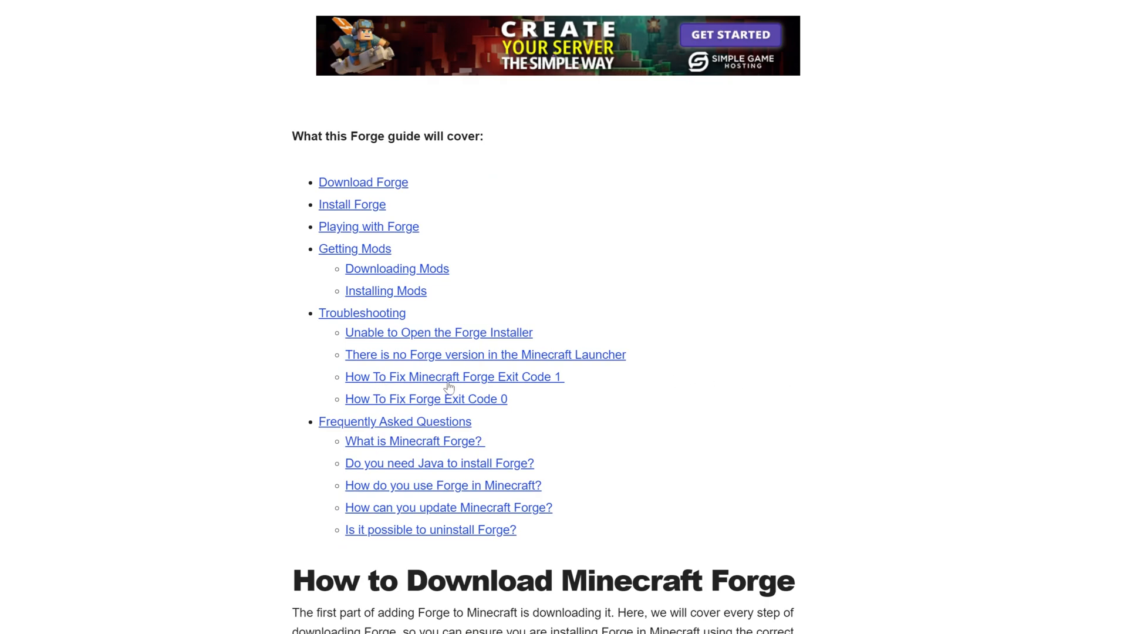
{"action": "mouse_move", "coordinate": [595, 375]}
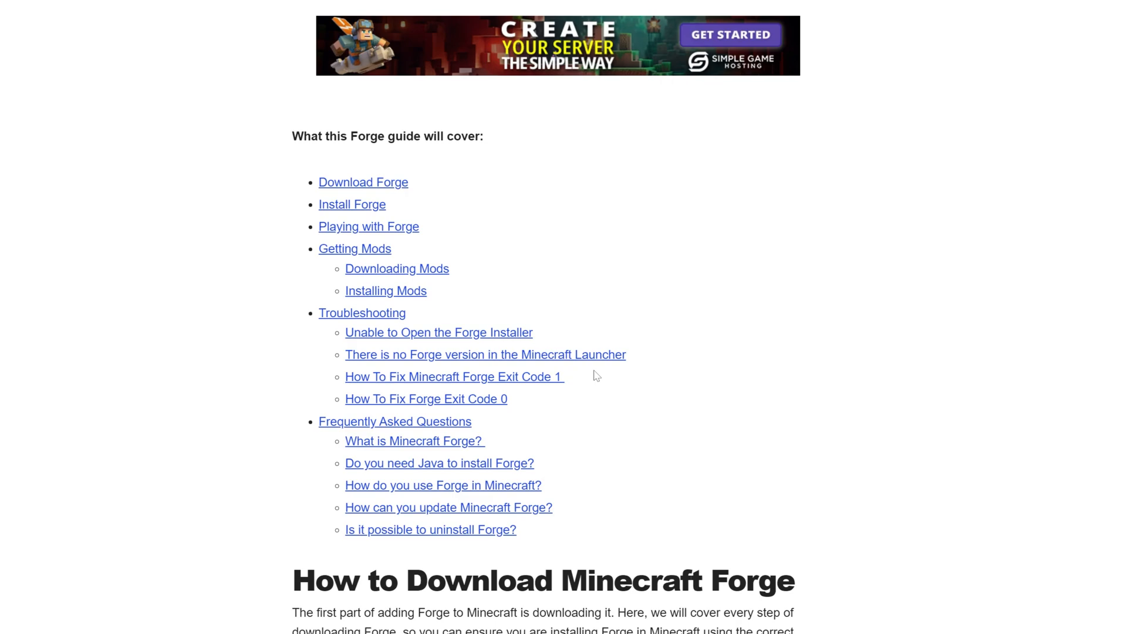
{"action": "mouse_move", "coordinate": [628, 366]}
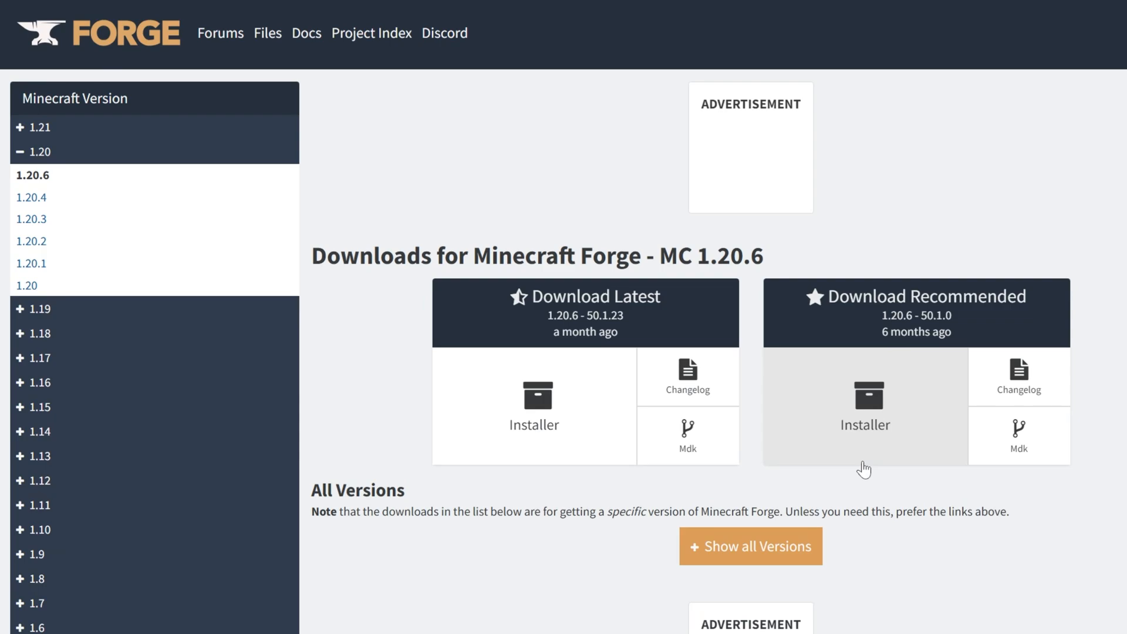
{"action": "mouse_move", "coordinate": [831, 416]}
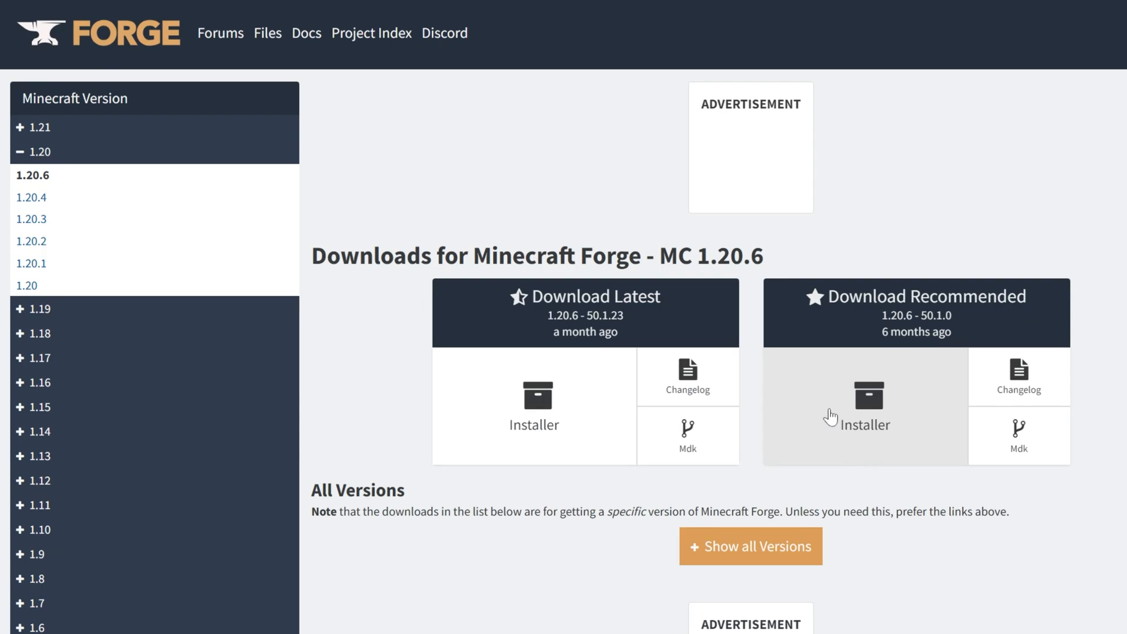
{"action": "left_click", "coordinate": [36, 127]}
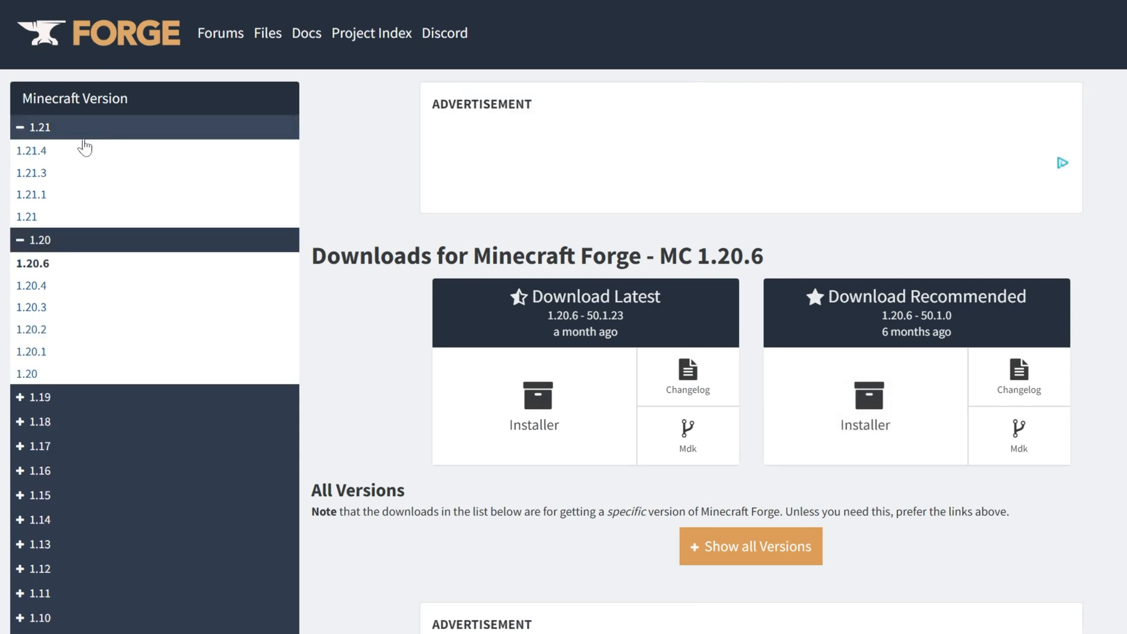
{"action": "left_click", "coordinate": [31, 151]}
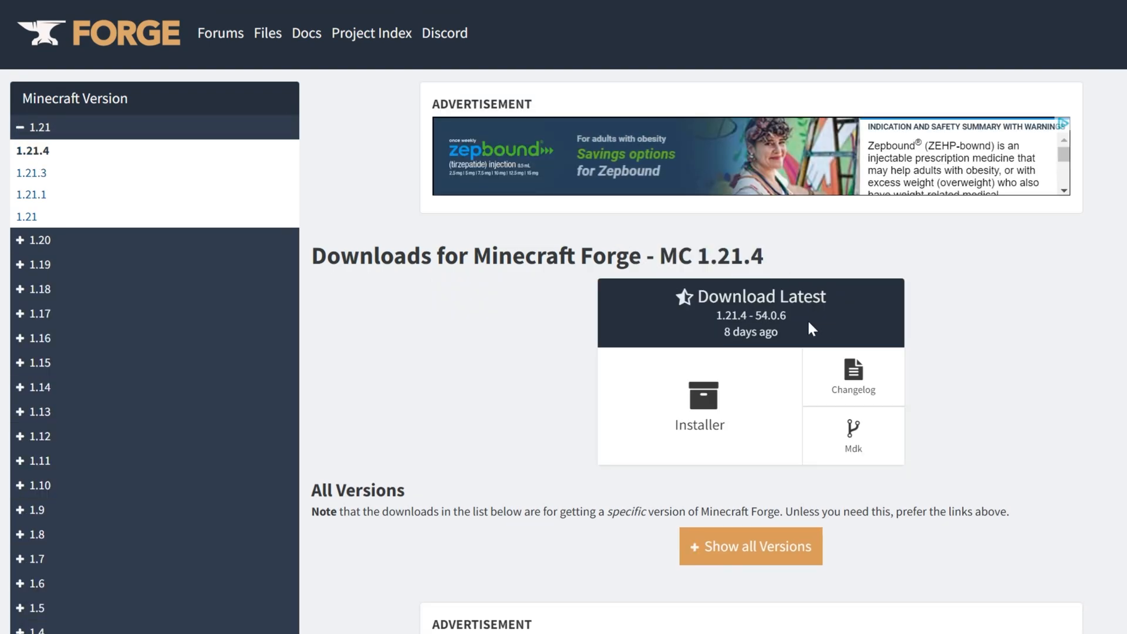
{"action": "mouse_move", "coordinate": [852, 381]}
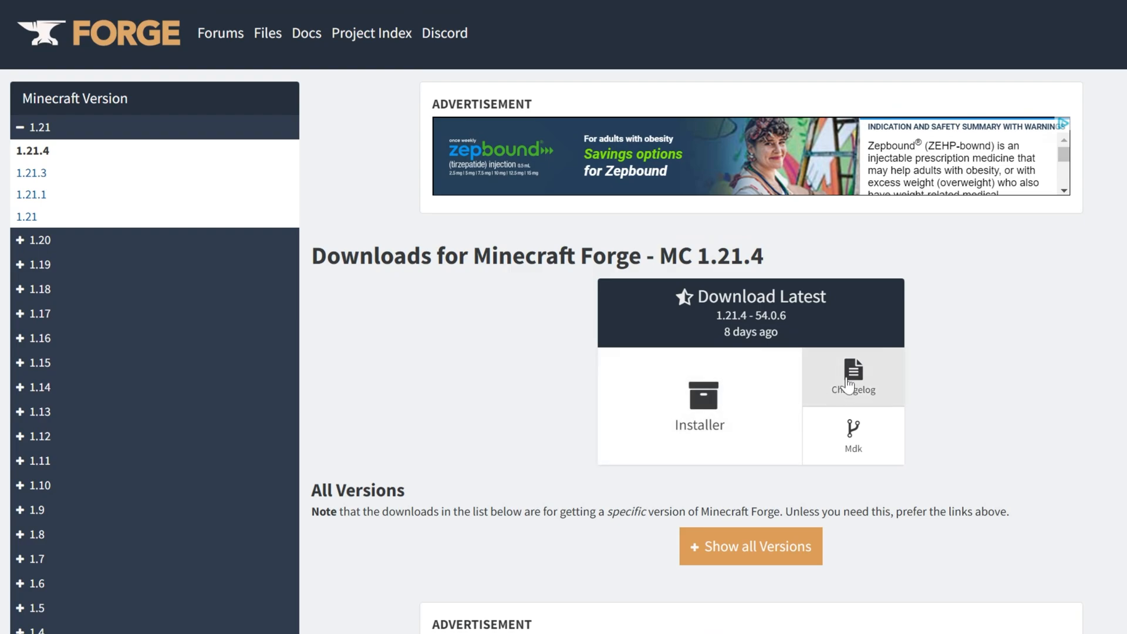
{"action": "left_click", "coordinate": [699, 404]}
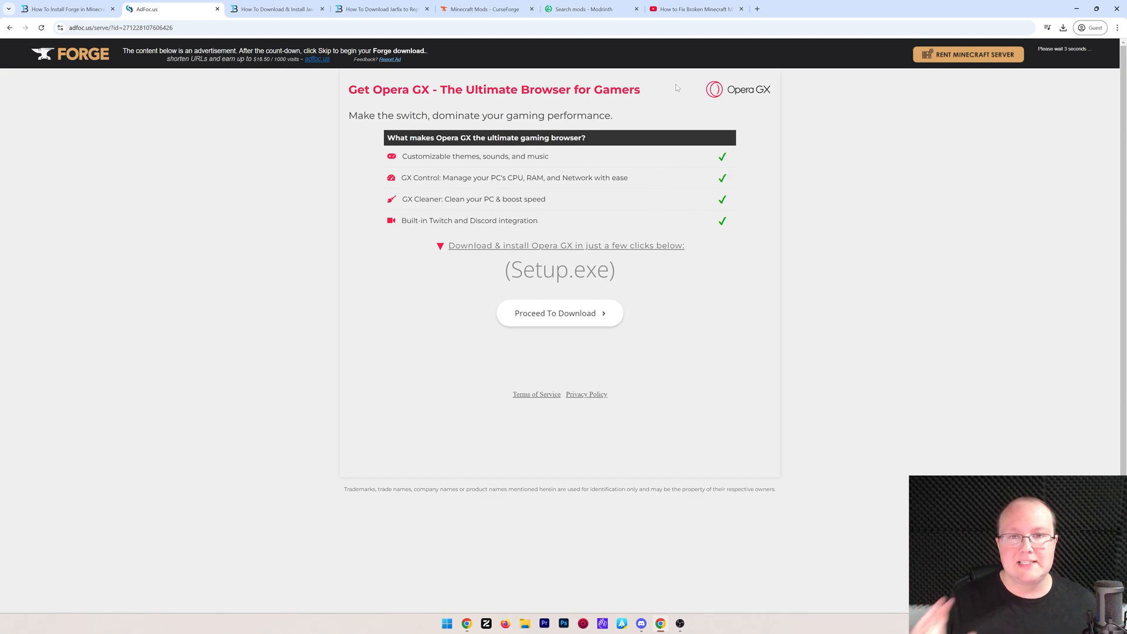
{"action": "mouse_move", "coordinate": [890, 65]}
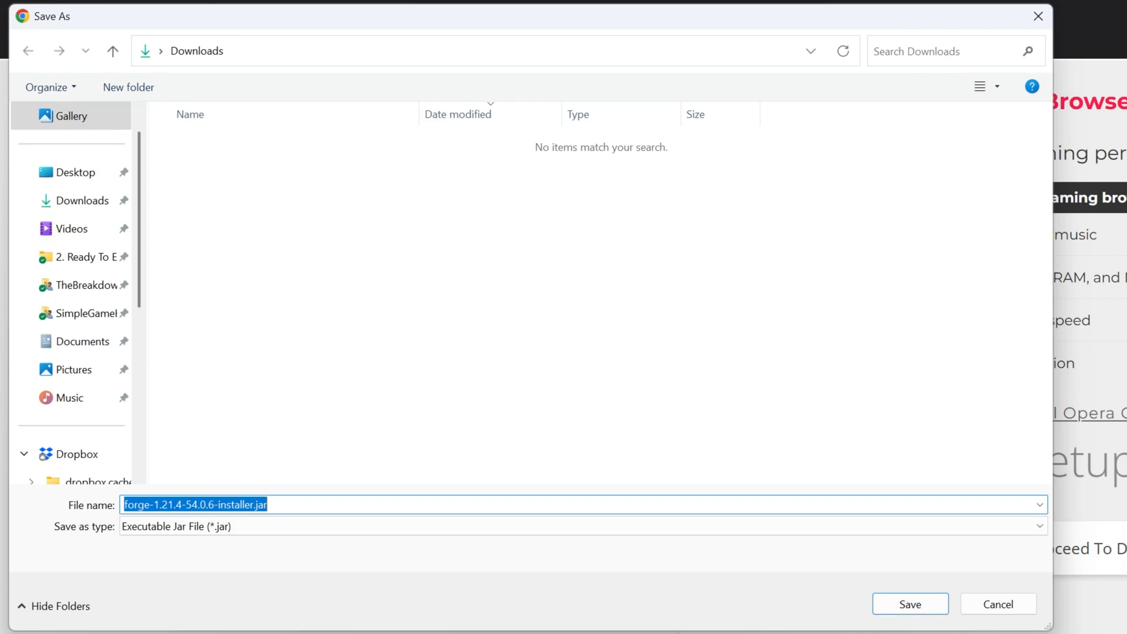
{"action": "mouse_move", "coordinate": [311, 409]}
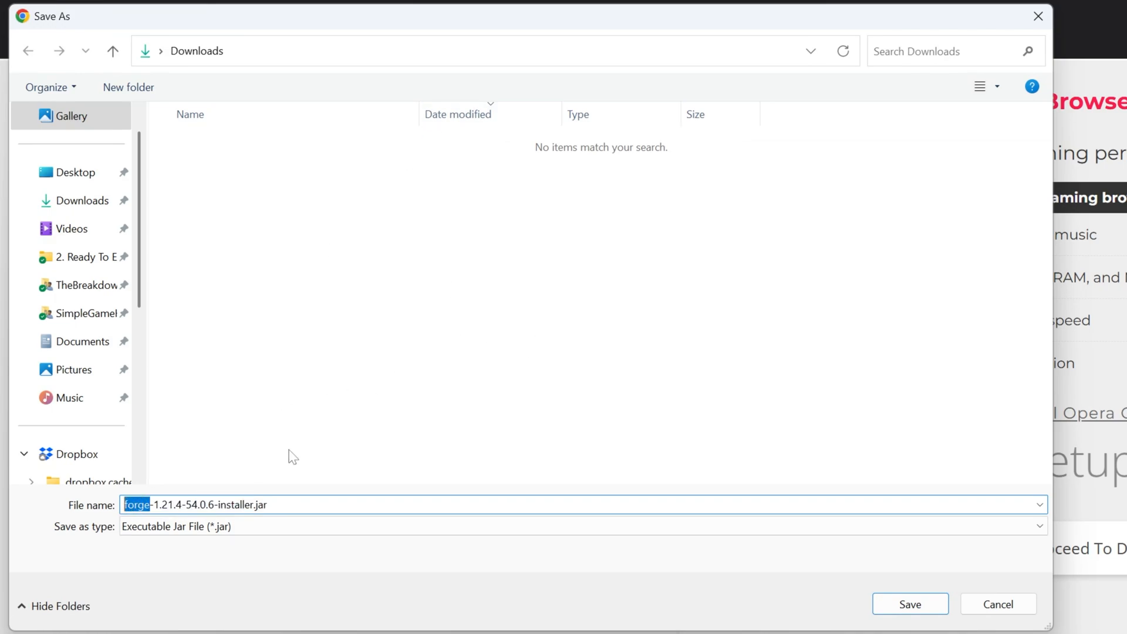
- Skip the adfoc.us countdown and save forge-1.21.4-54.0.6-installer.jar to Downloads
{"action": "left_click", "coordinate": [909, 603]}
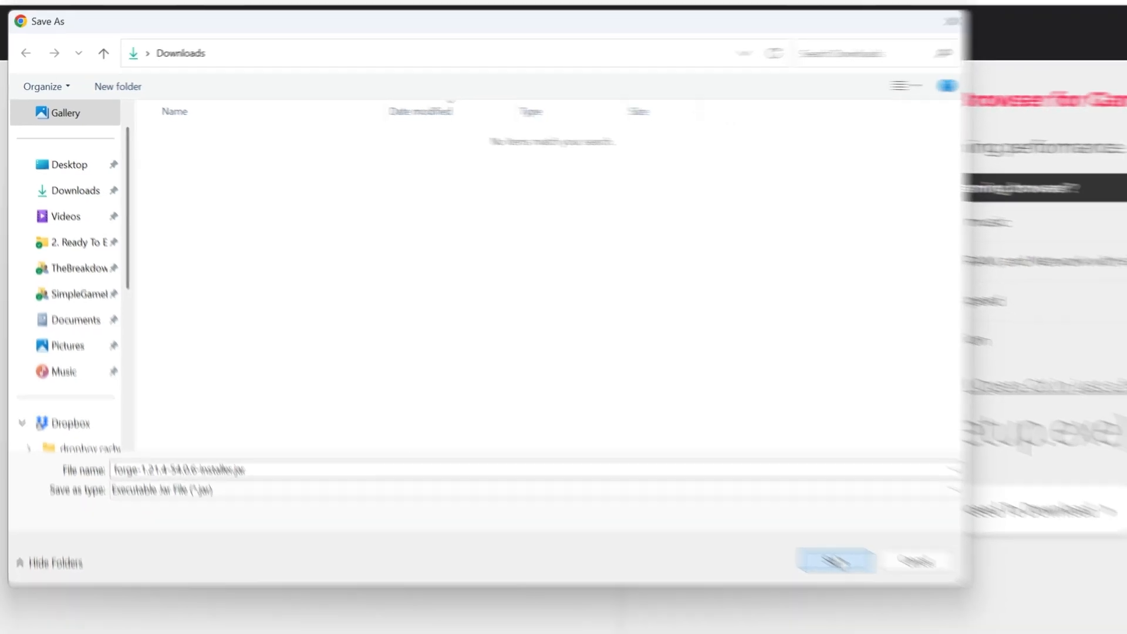
{"action": "left_click", "coordinate": [834, 561]}
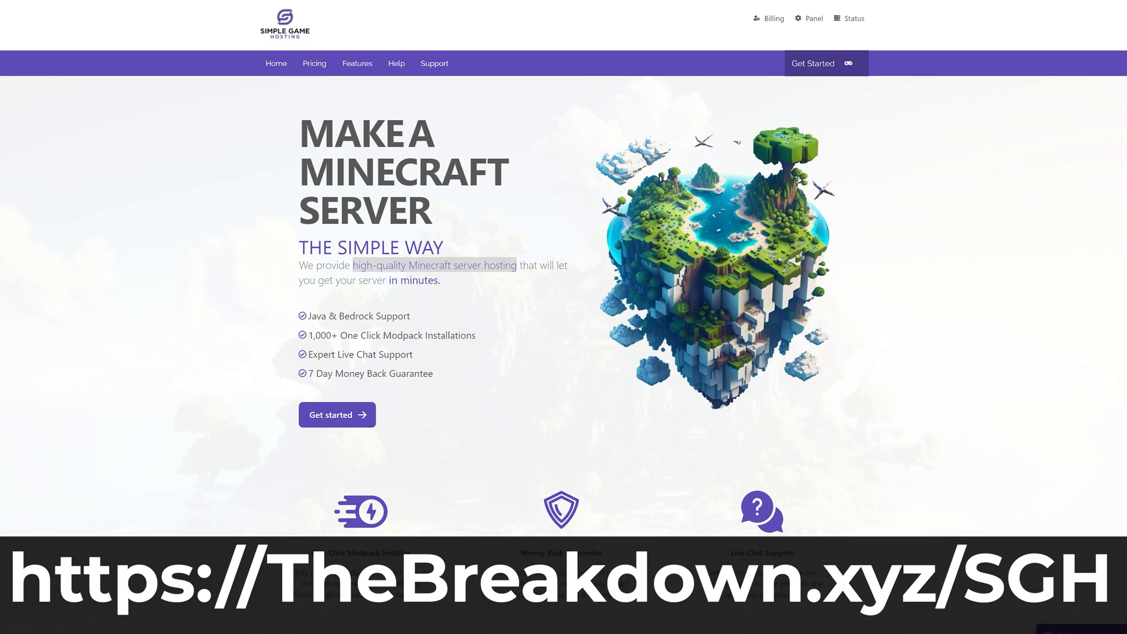
- Scroll through SimpleGameHosting's guide on installing a modpack on a Minecraft server
{"action": "scroll", "scroll_direction": "down", "scroll_amount": 3}
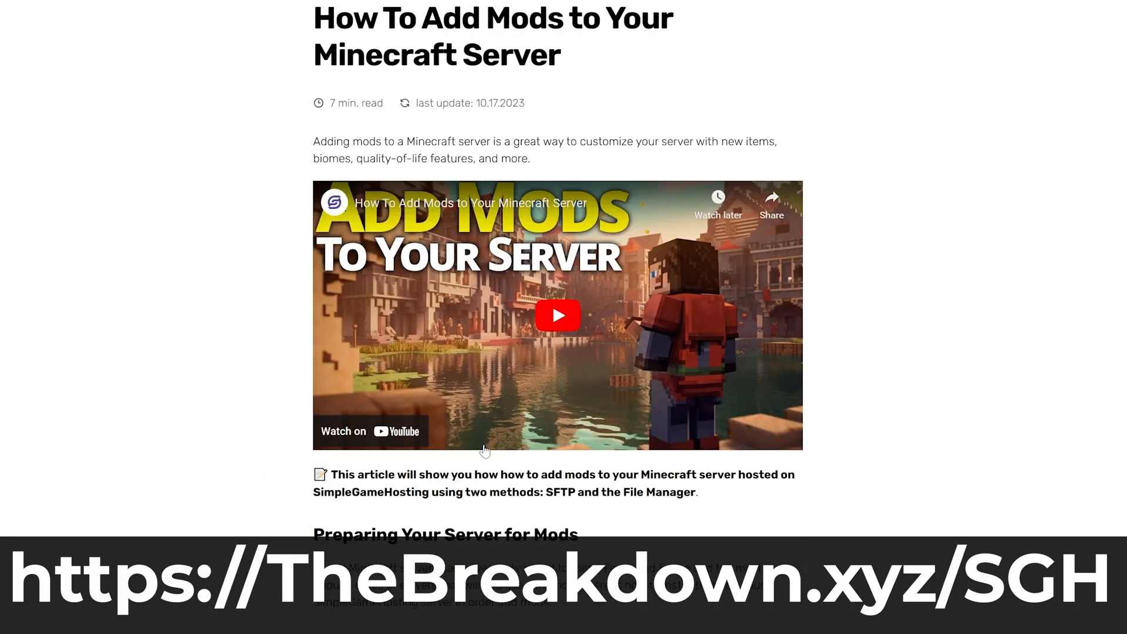
{"action": "scroll", "scroll_direction": "down", "scroll_amount": 3}
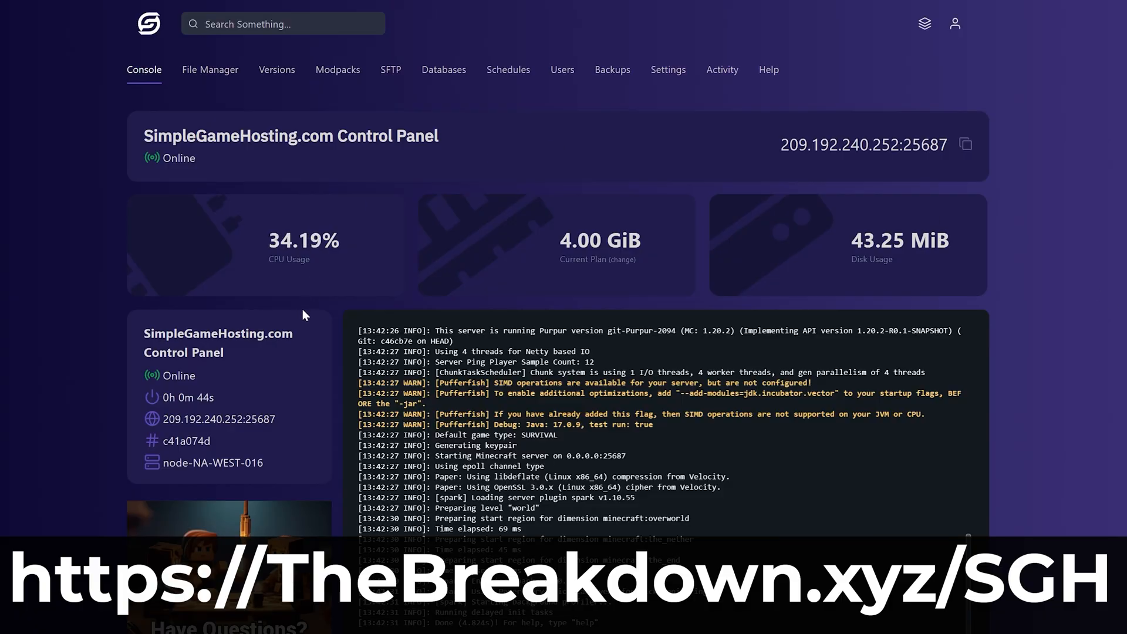
{"action": "mouse_move", "coordinate": [752, 131]}
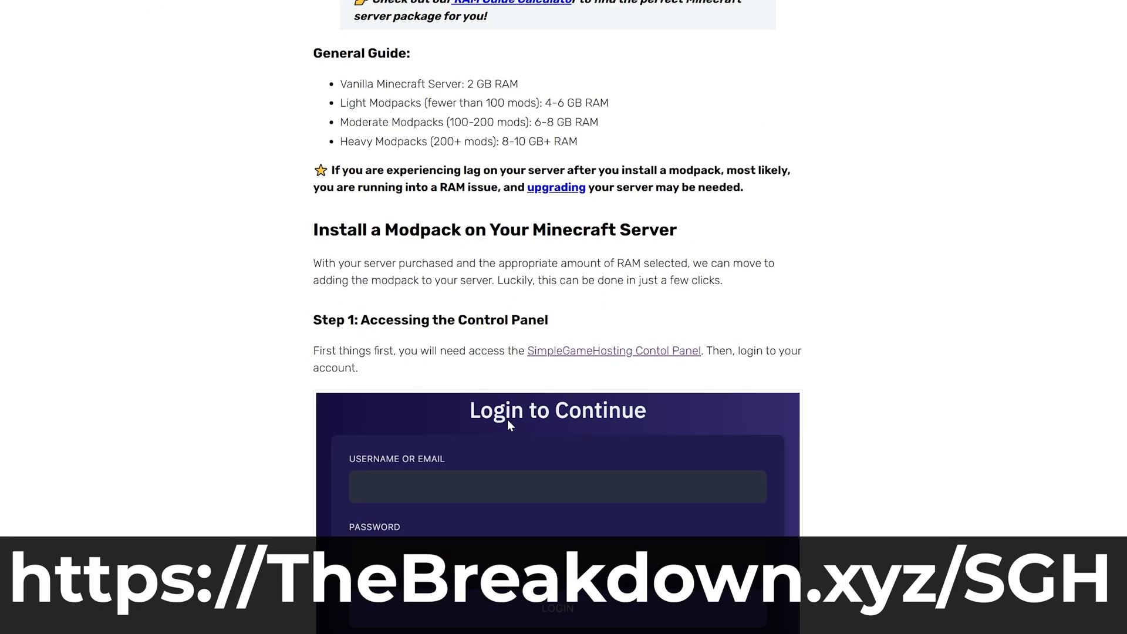
{"action": "scroll", "scroll_direction": "down", "scroll_amount": 3}
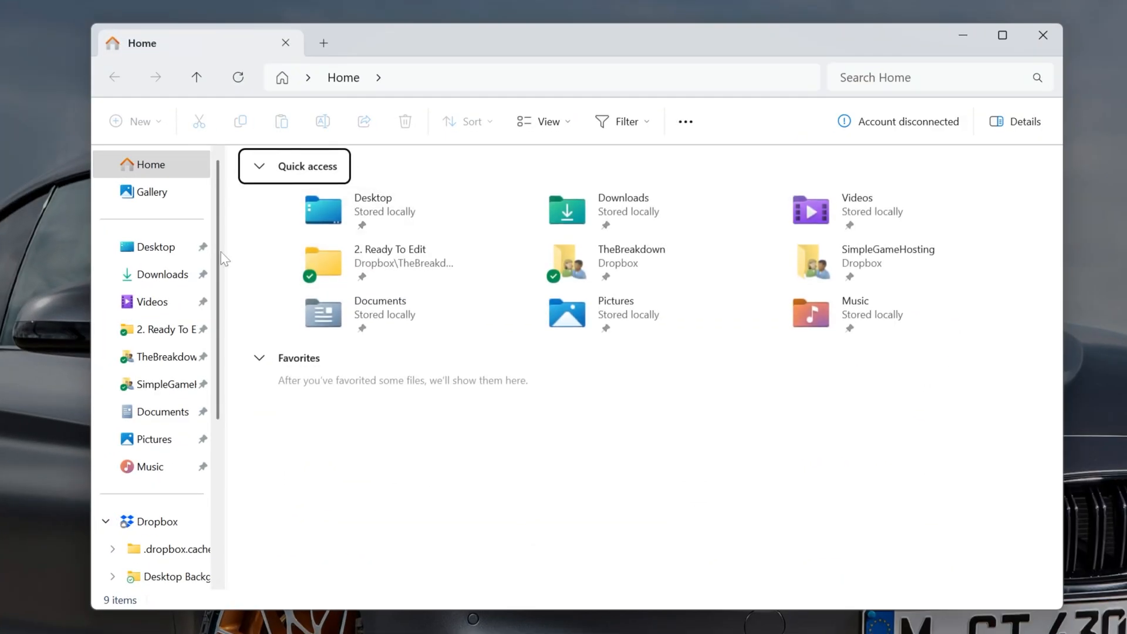
- Show the Forge installer jar's Open with apps, including Java(TM) Platform SE binary
{"action": "left_click", "coordinate": [162, 274]}
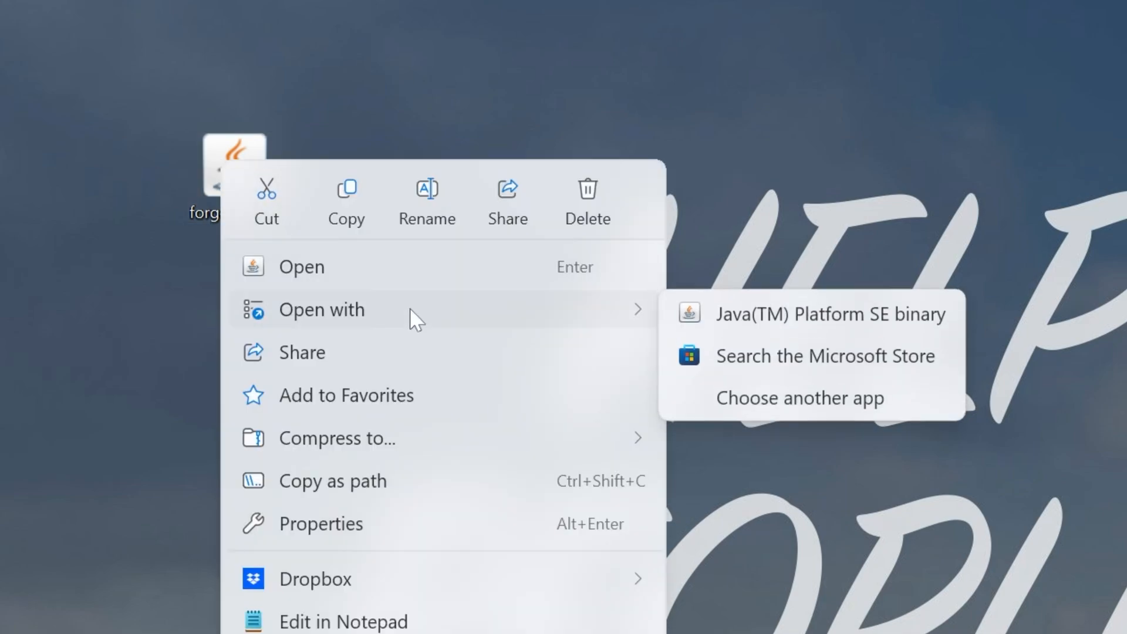
{"action": "mouse_move", "coordinate": [878, 366]}
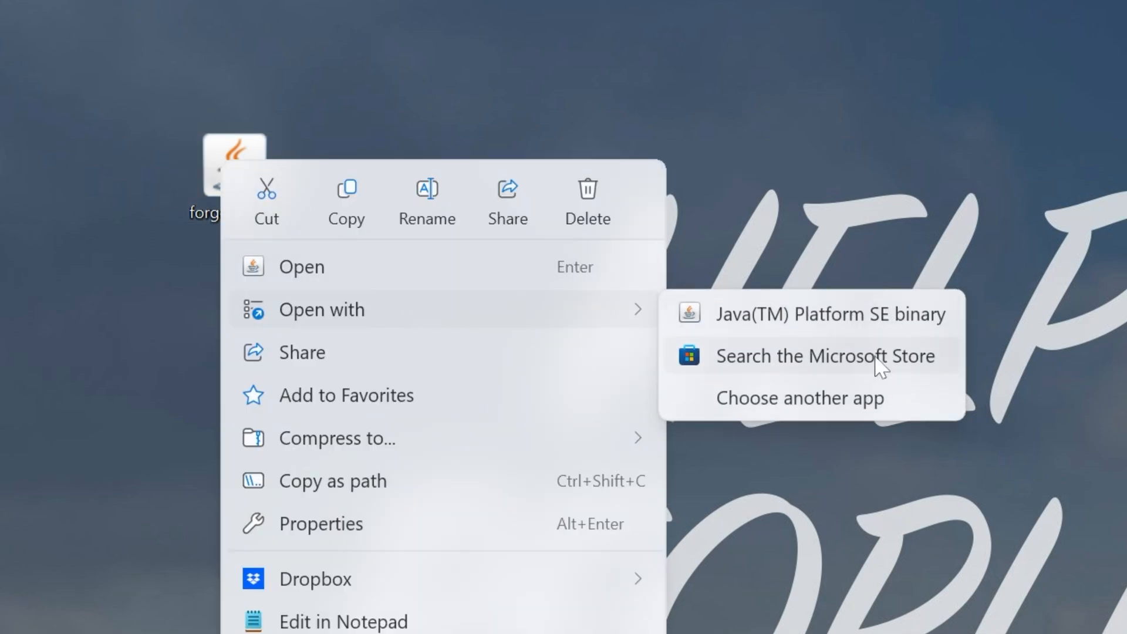
{"action": "mouse_move", "coordinate": [833, 331]}
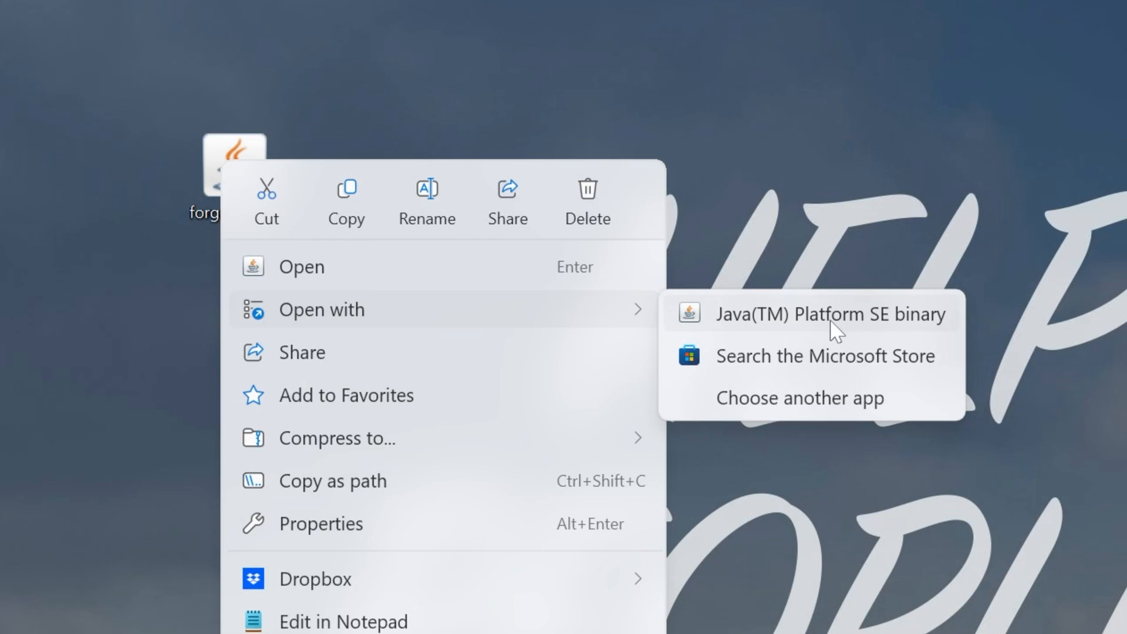
{"action": "mouse_move", "coordinate": [841, 339]}
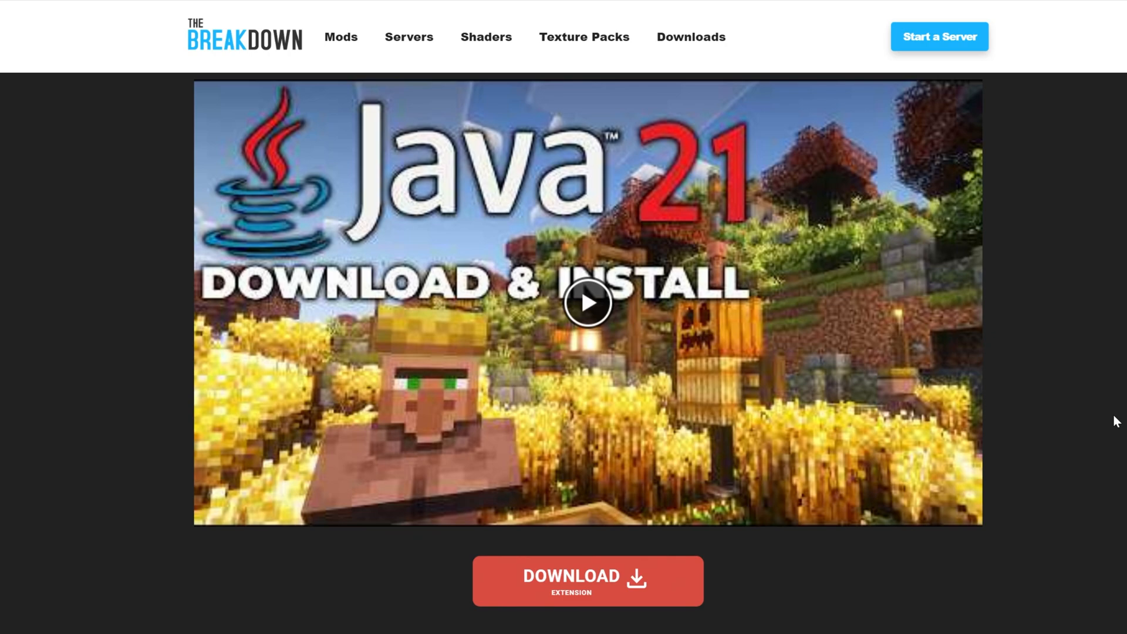
- Scroll through TheBreakdown.xyz's How To Download & Install Java for Minecraft article
{"action": "scroll", "scroll_direction": "down", "scroll_amount": 3}
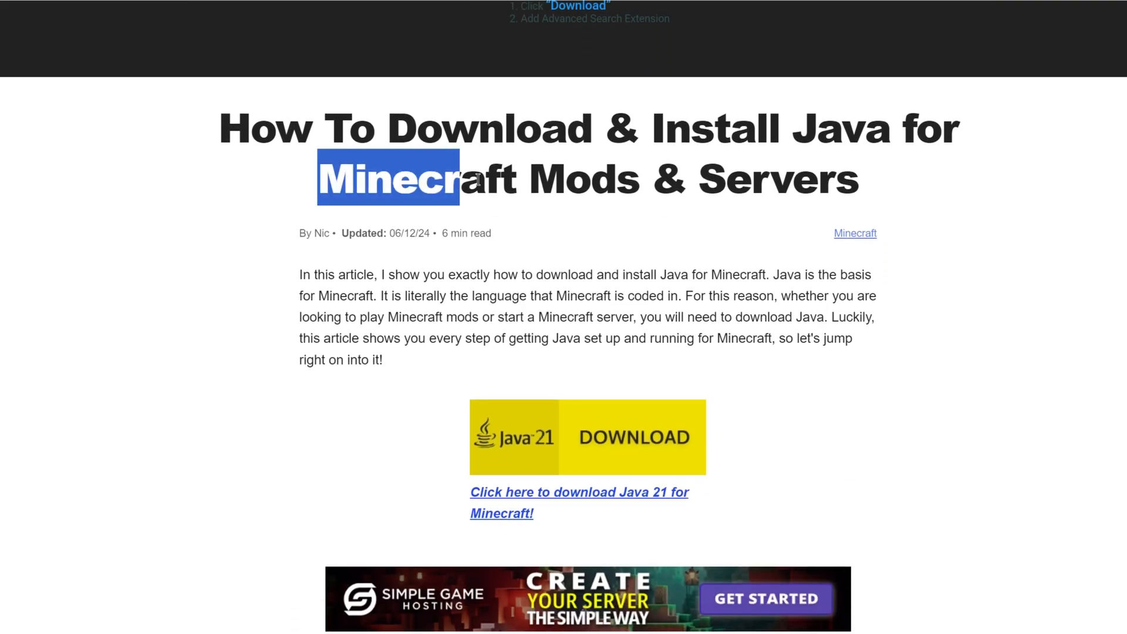
{"action": "scroll", "scroll_direction": "down", "scroll_amount": 3}
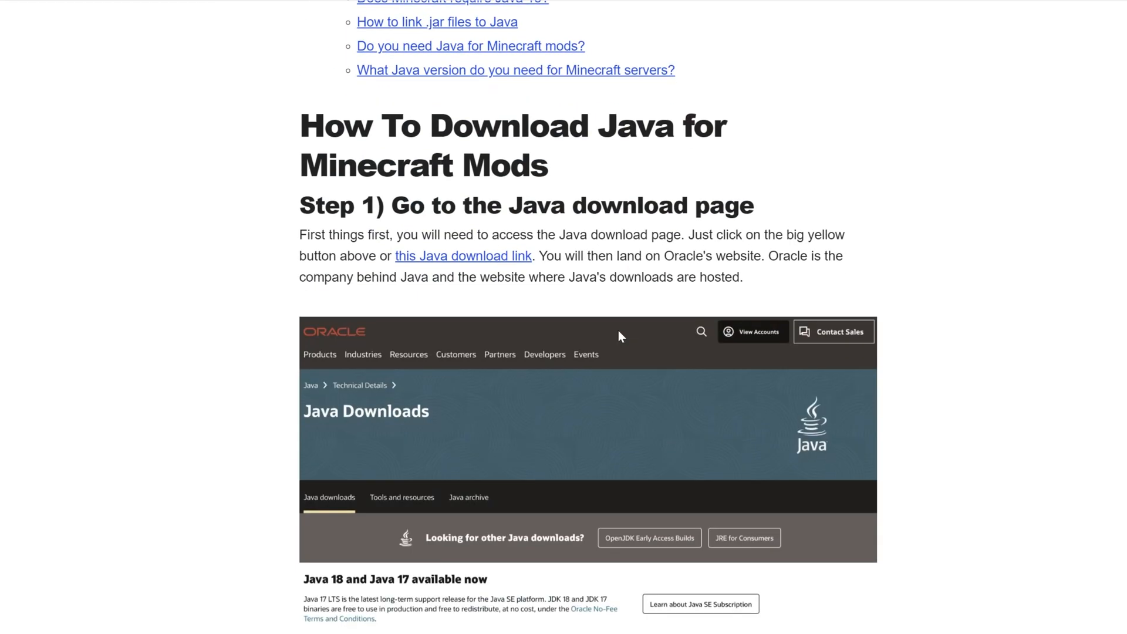
{"action": "scroll", "scroll_direction": "up", "scroll_amount": 3}
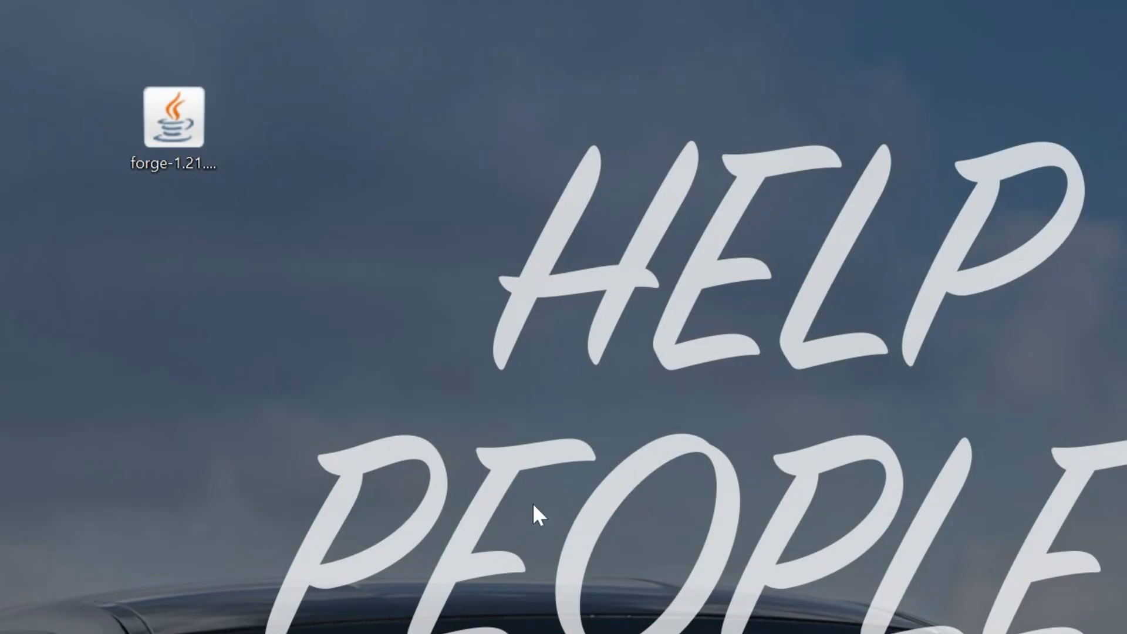
- Run the Forge jar with Java, install the client, and confirm the completion notice
{"action": "right_click", "coordinate": [173, 118]}
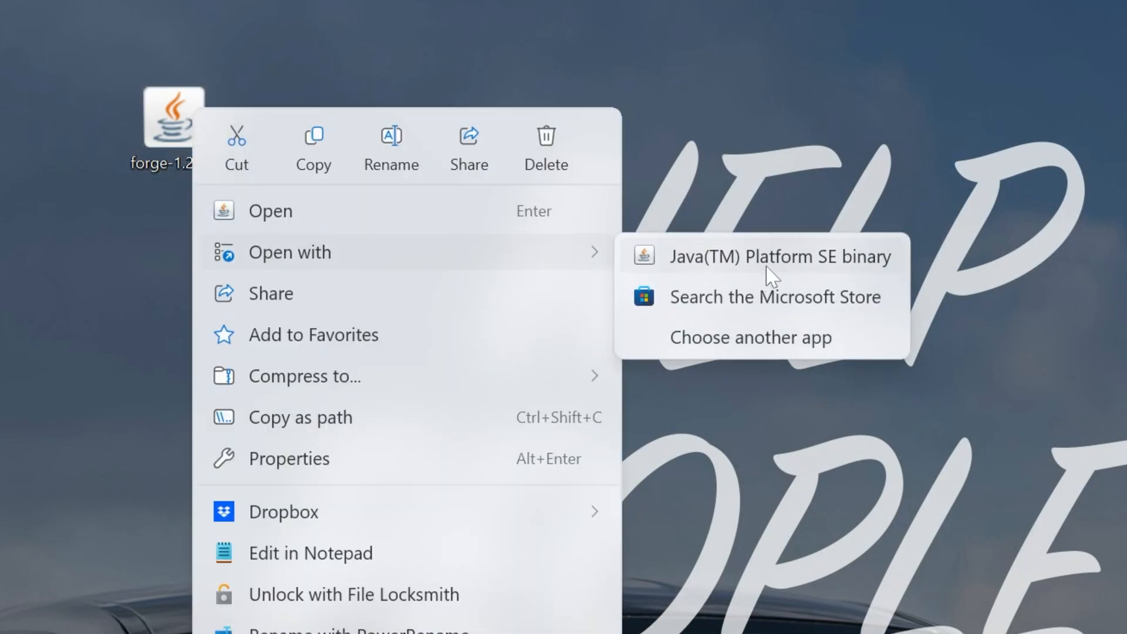
{"action": "left_click", "coordinate": [780, 257]}
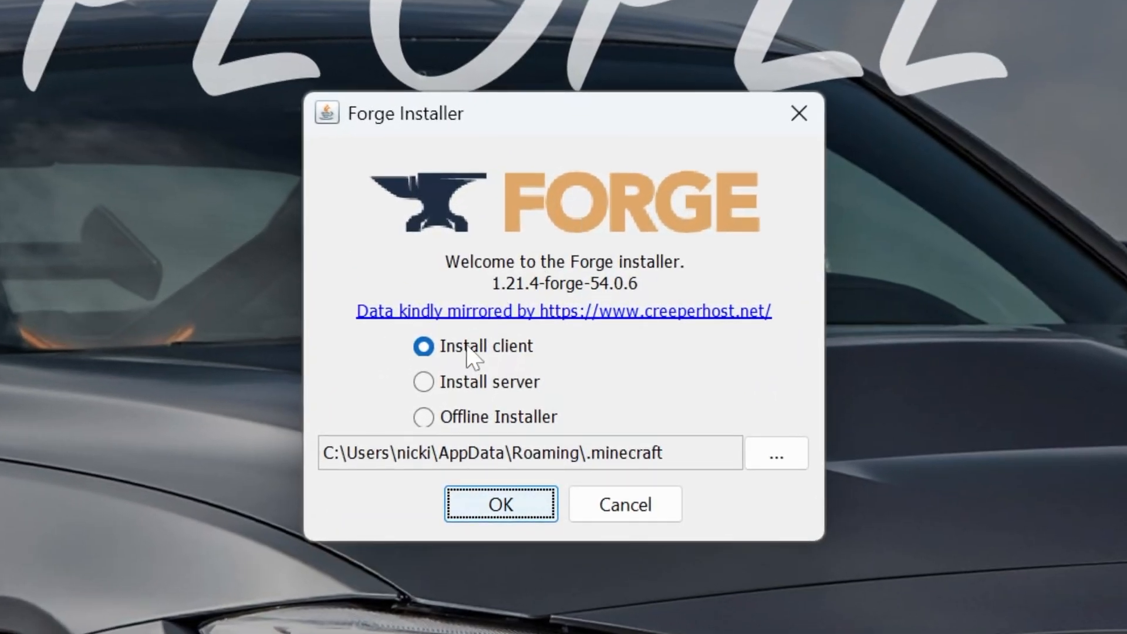
{"action": "left_click", "coordinate": [500, 503]}
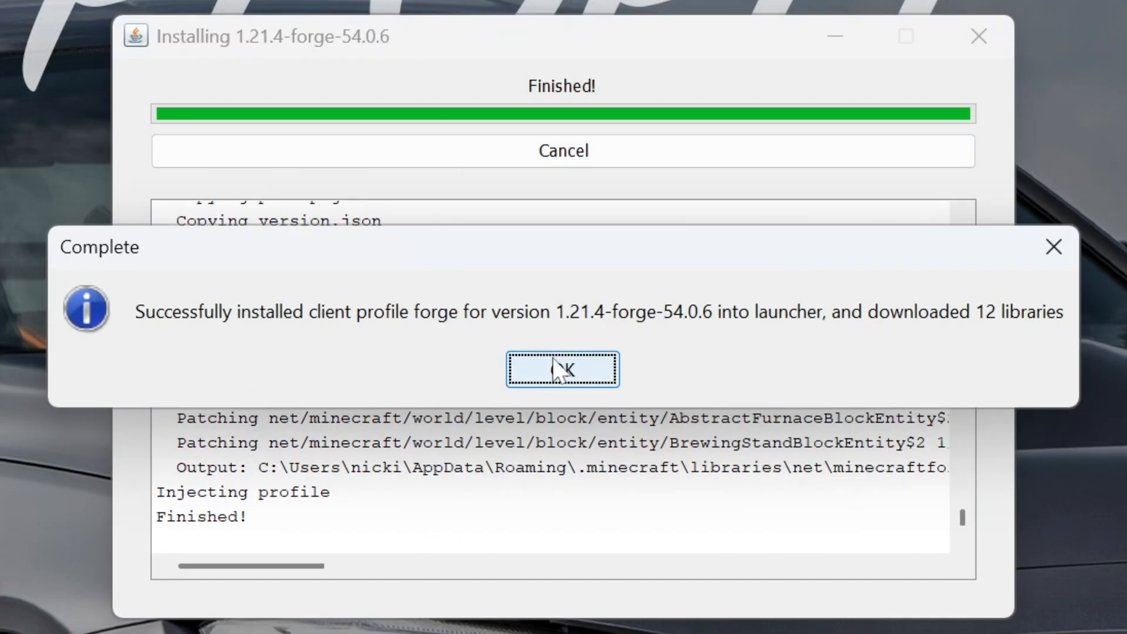
{"action": "left_click", "coordinate": [562, 369]}
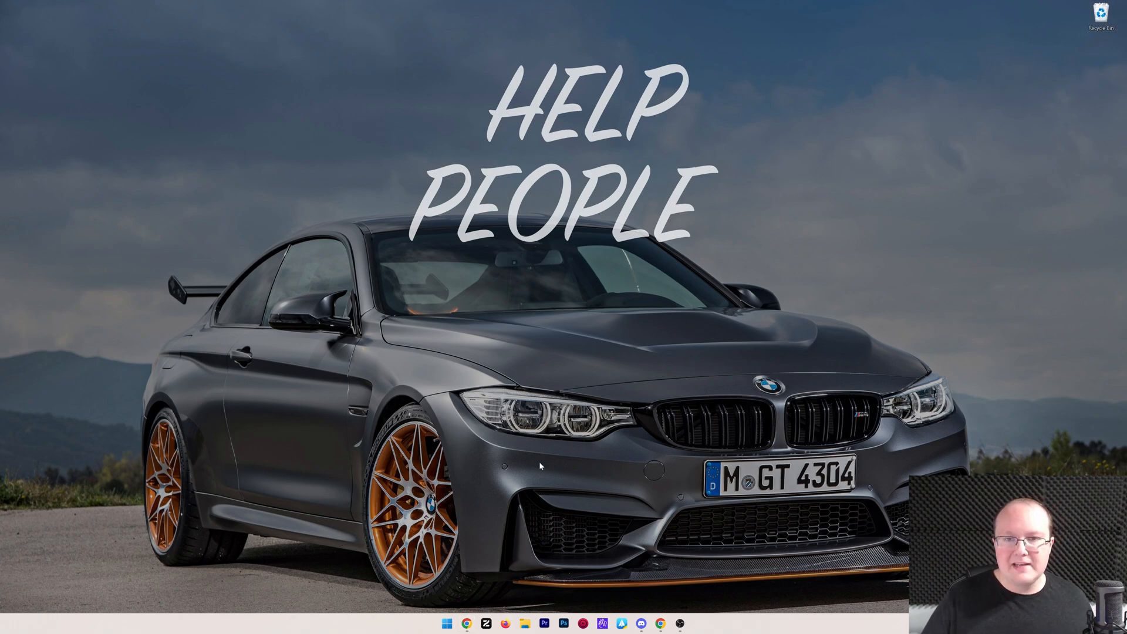
- Launch Minecraft Launcher and check Installations for the forge 1.21.4-forge-54.0.6 profile
{"action": "left_click", "coordinate": [446, 623]}
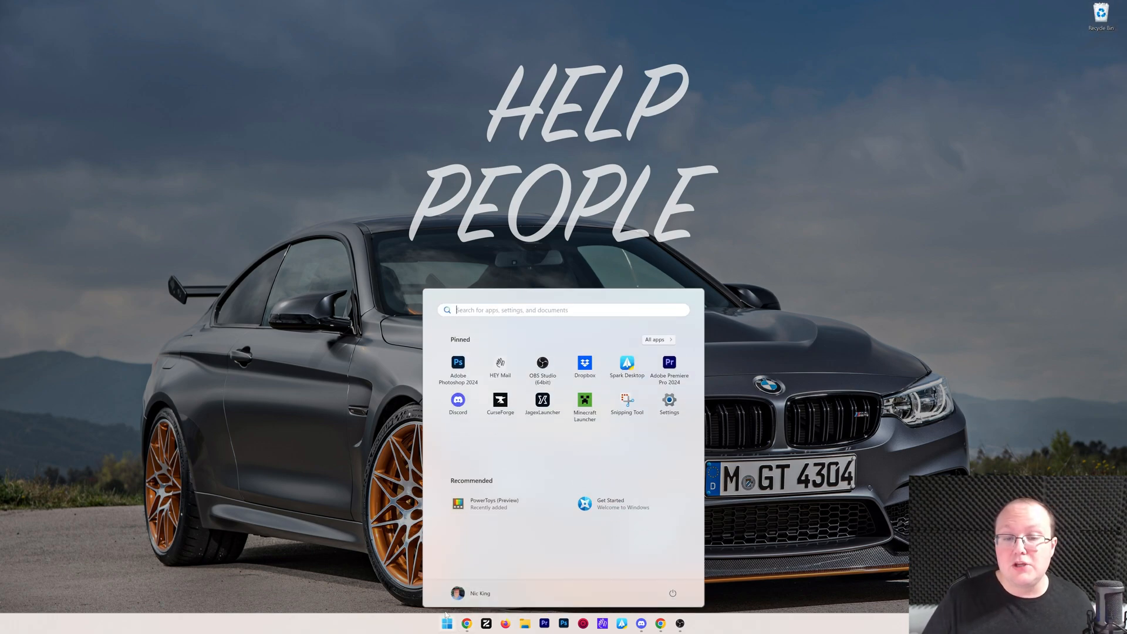
{"action": "left_click", "coordinate": [583, 400]}
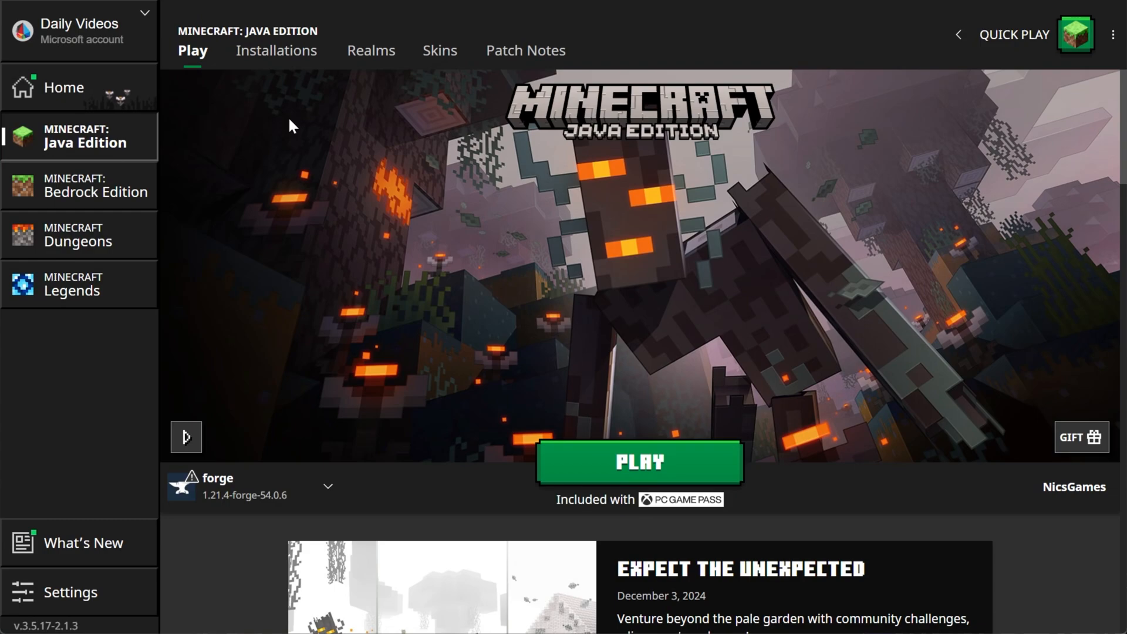
{"action": "left_click", "coordinate": [276, 50]}
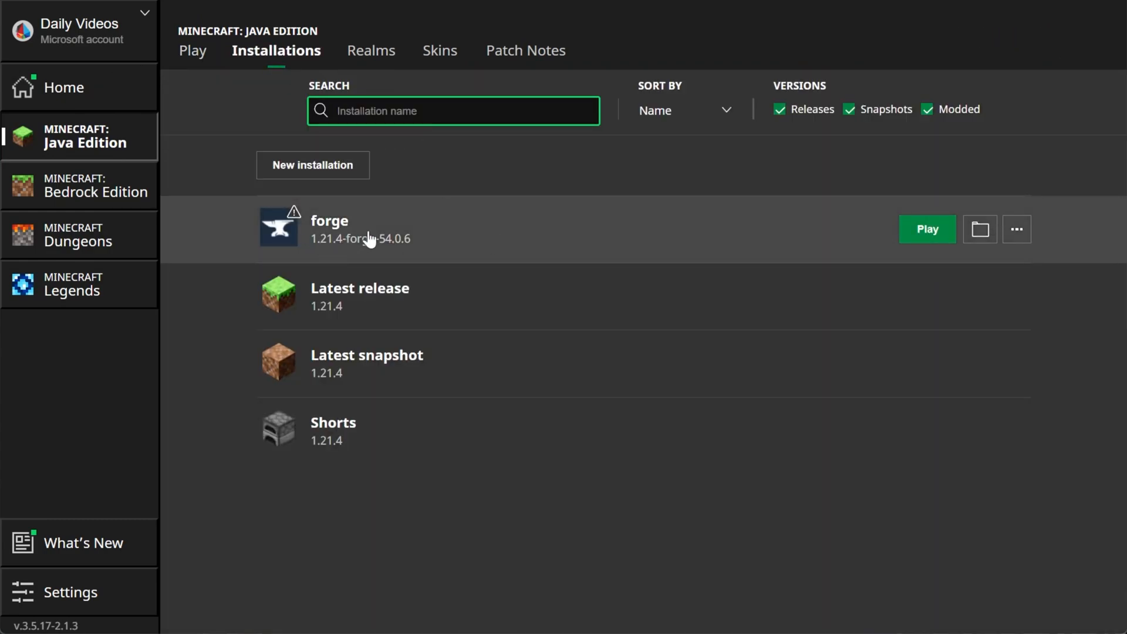
{"action": "mouse_move", "coordinate": [755, 227]}
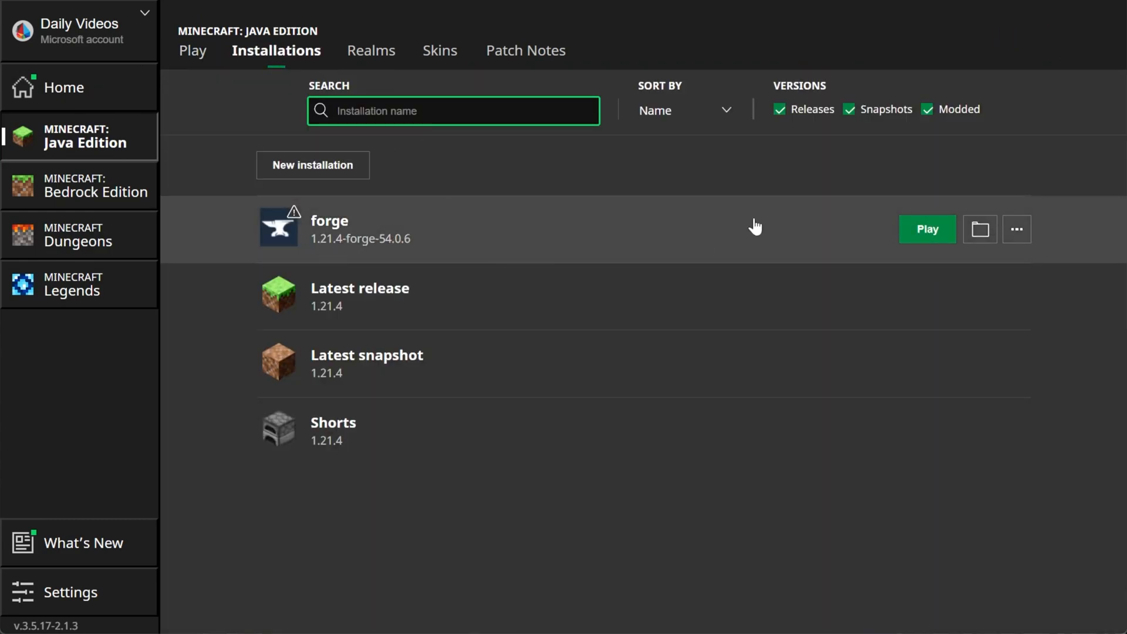
{"action": "left_click", "coordinate": [926, 108]}
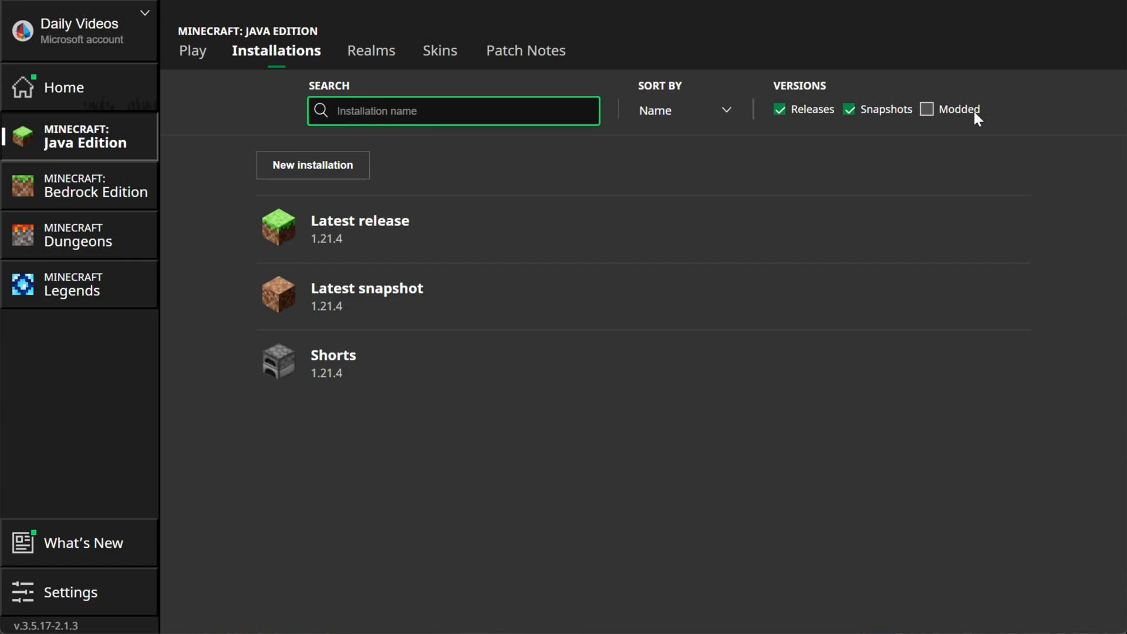
{"action": "left_click", "coordinate": [926, 109]}
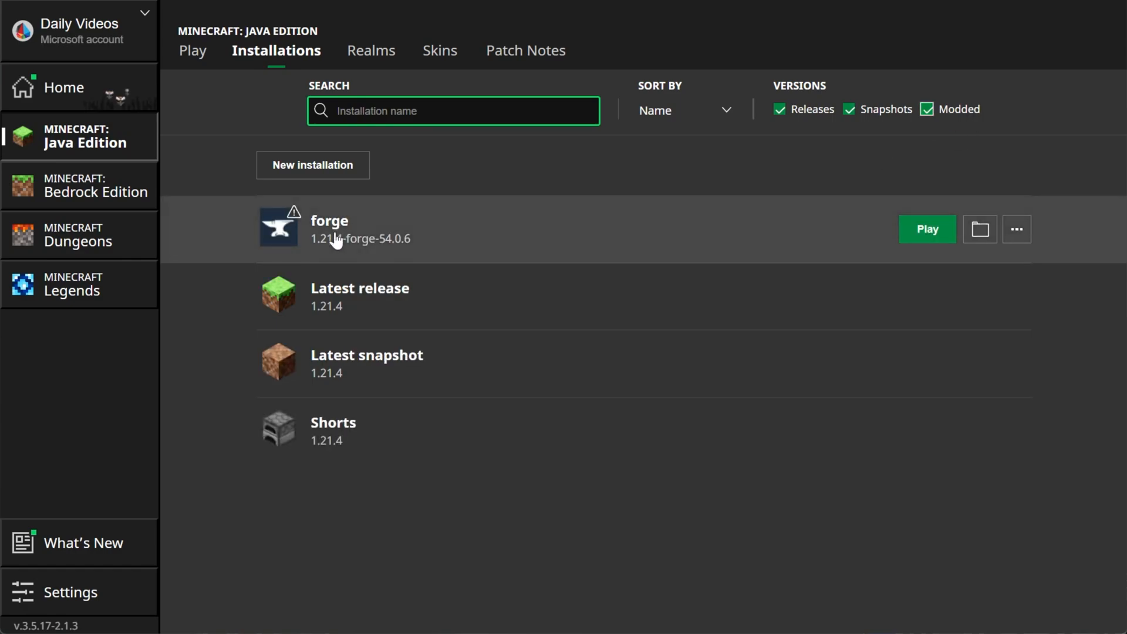
{"action": "mouse_move", "coordinate": [335, 251]}
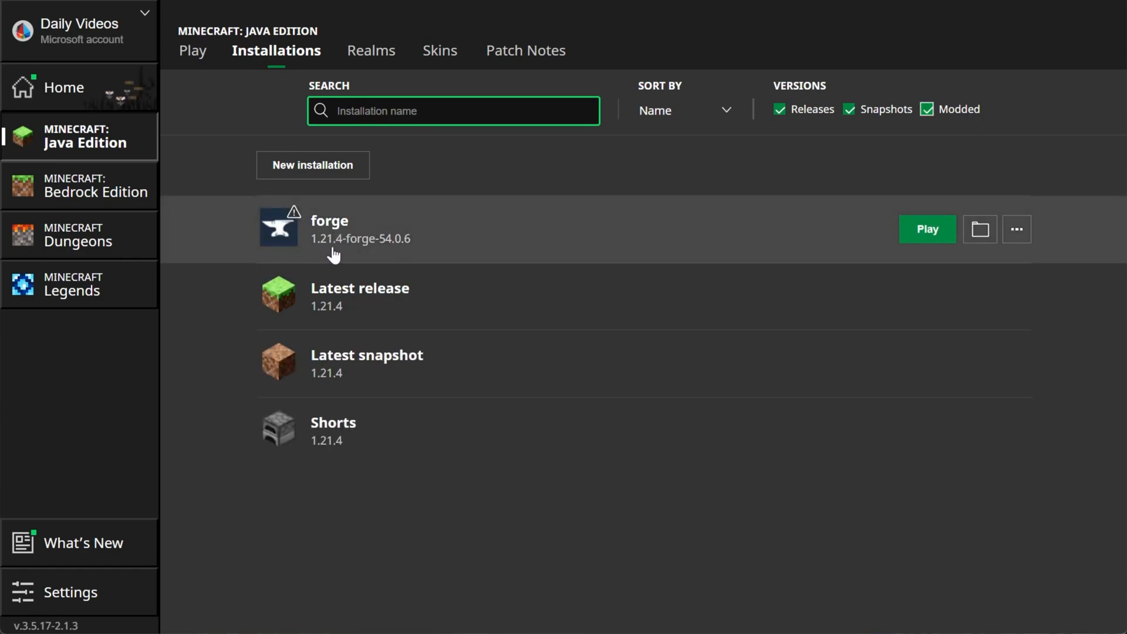
{"action": "mouse_move", "coordinate": [329, 241]}
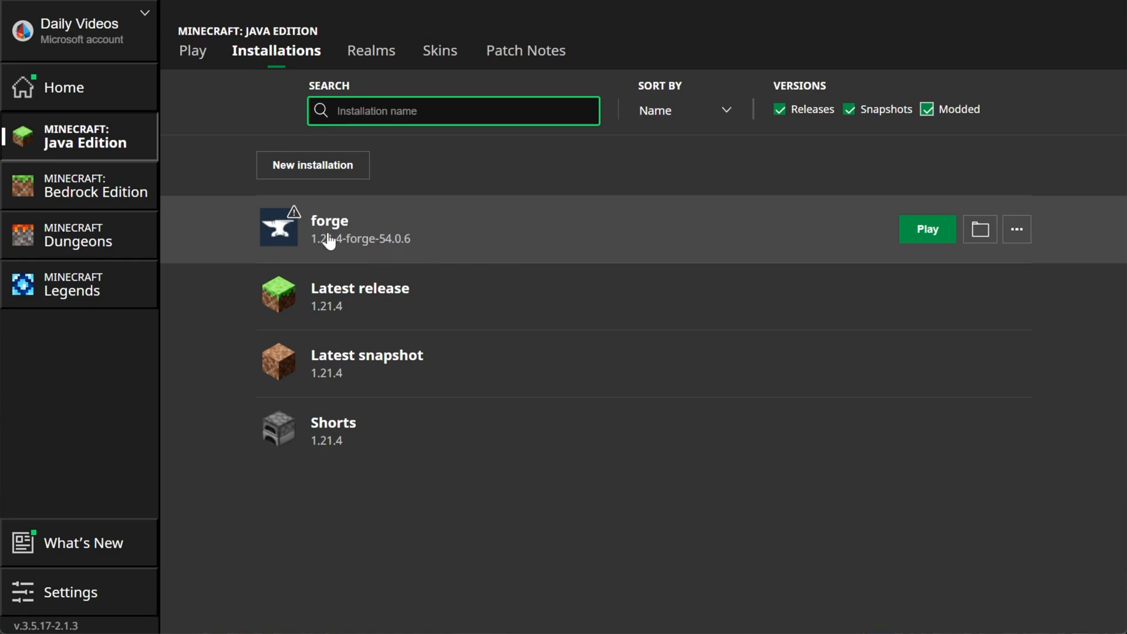
{"action": "mouse_move", "coordinate": [345, 253]}
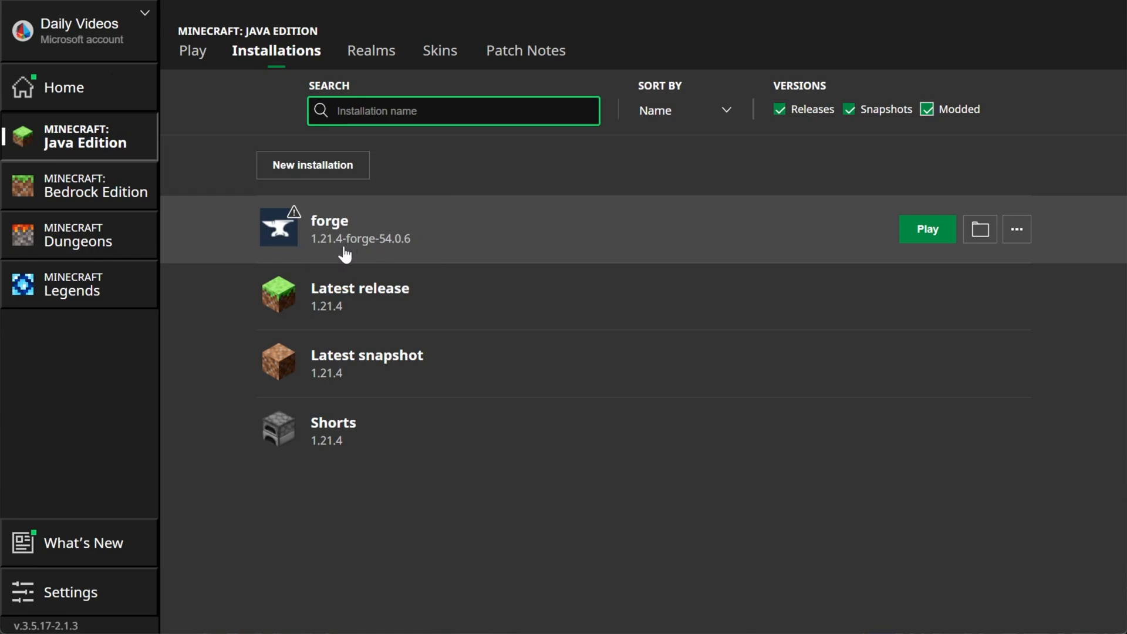
{"action": "left_click", "coordinate": [312, 164]}
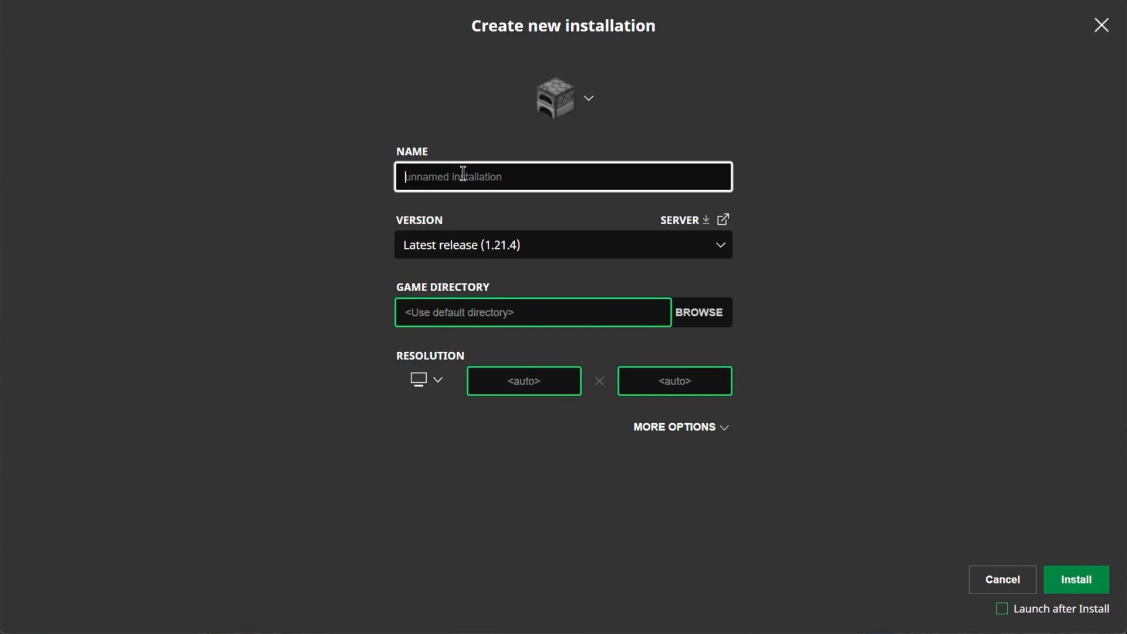
- Create installation 'SimpleGameHosting.com' on 1.21.4-forge-54.0.6 at 2560×1440 resolution
{"action": "type", "text": "SimpleGameHOst"}
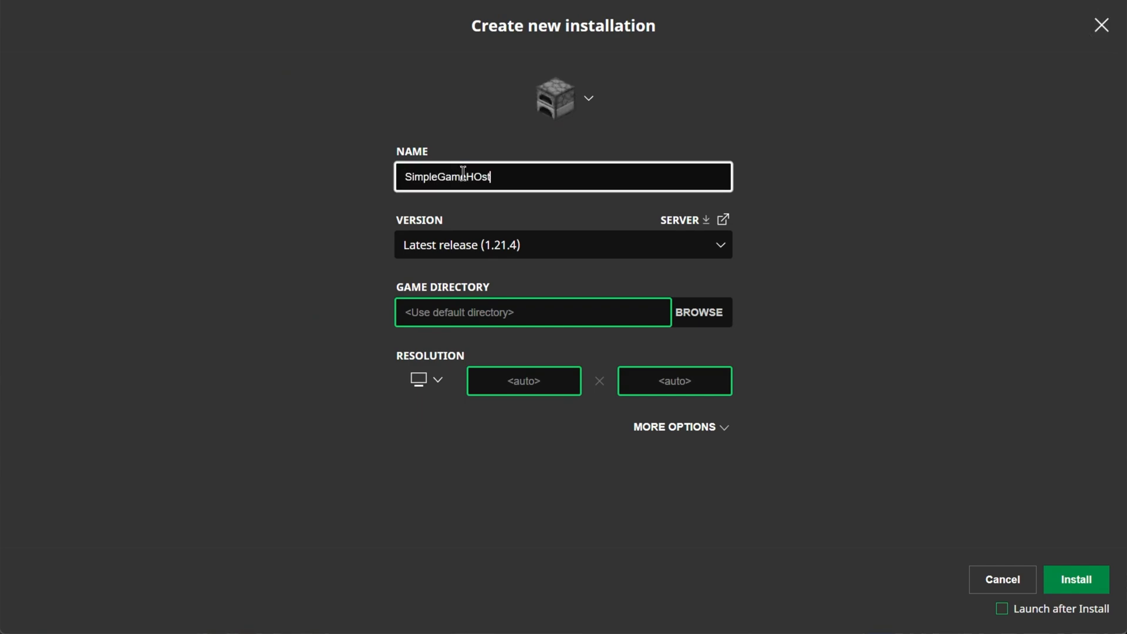
{"action": "type", "text": "ing.com"}
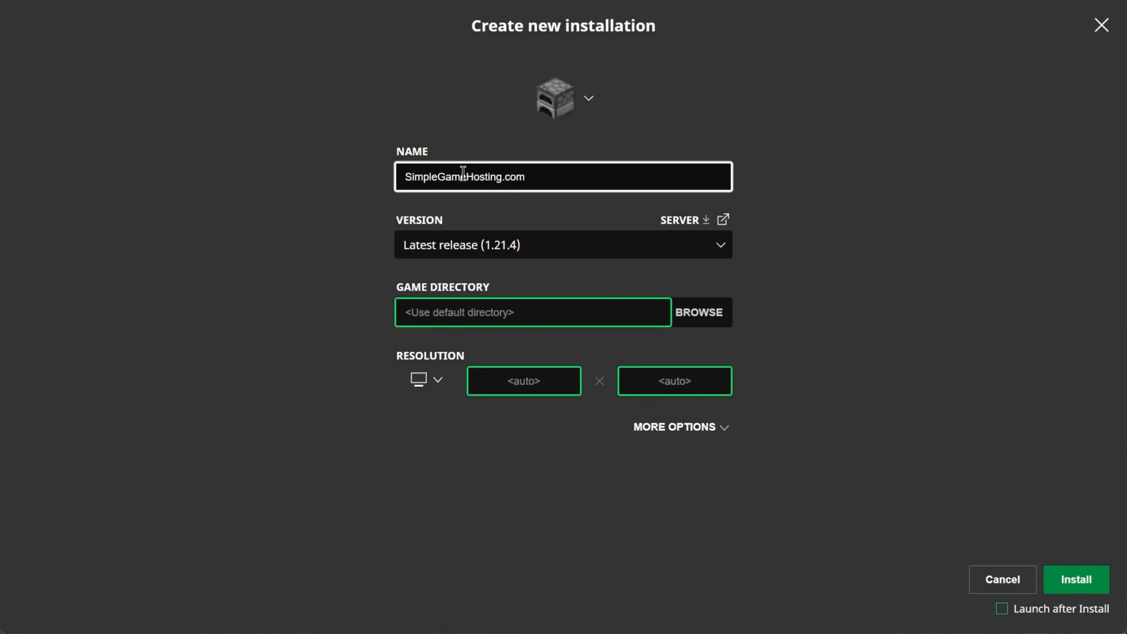
{"action": "left_click", "coordinate": [562, 244]}
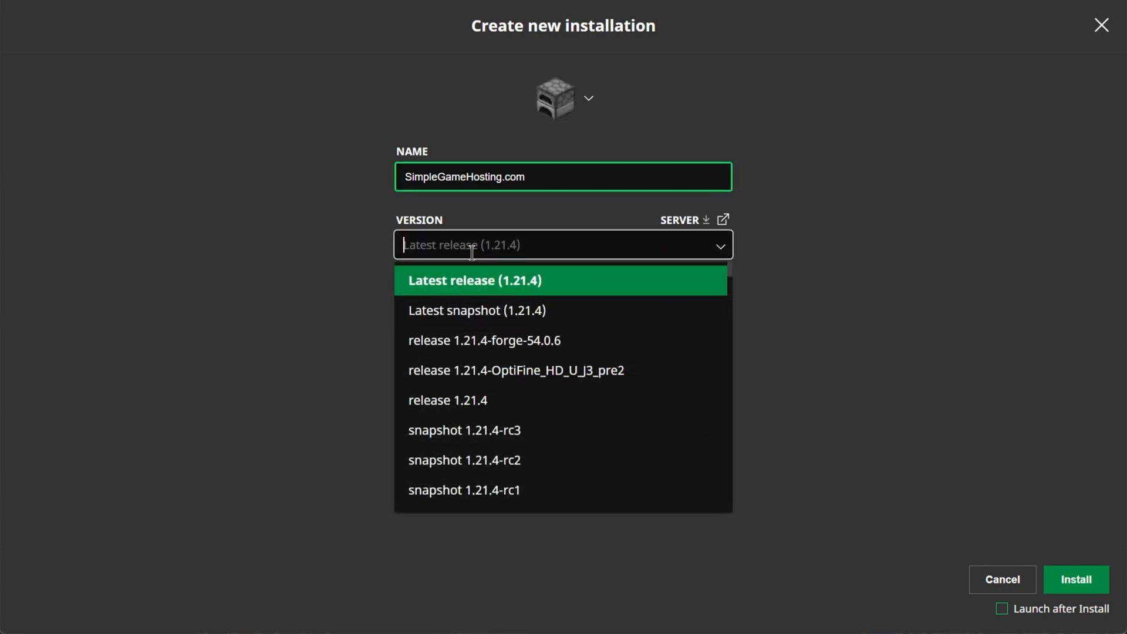
{"action": "mouse_move", "coordinate": [499, 340]}
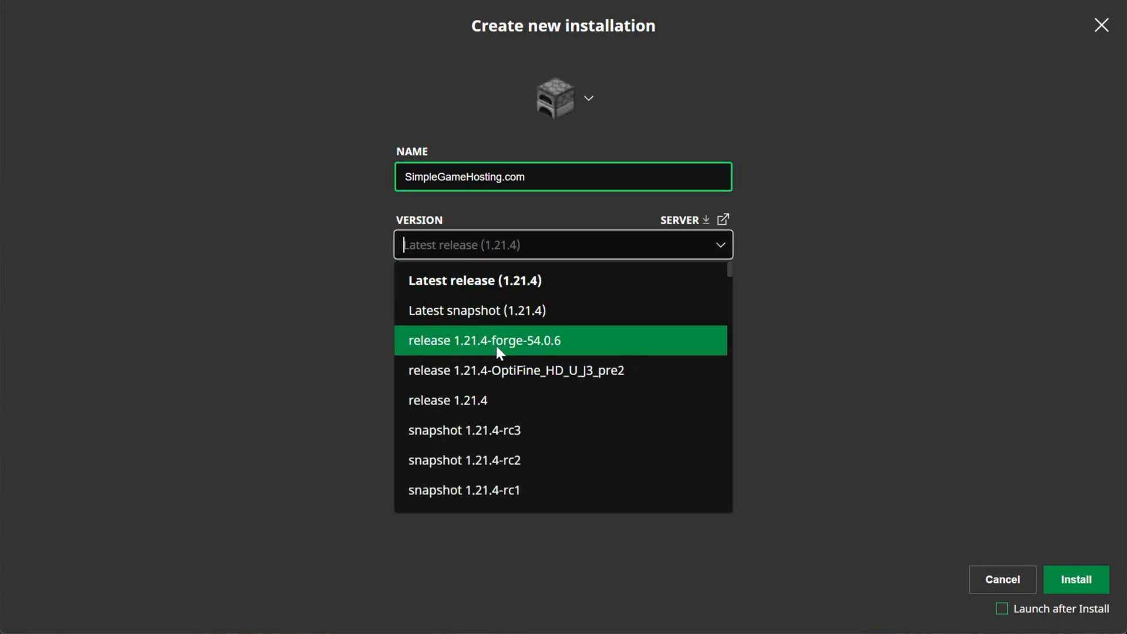
{"action": "left_click", "coordinate": [483, 340]}
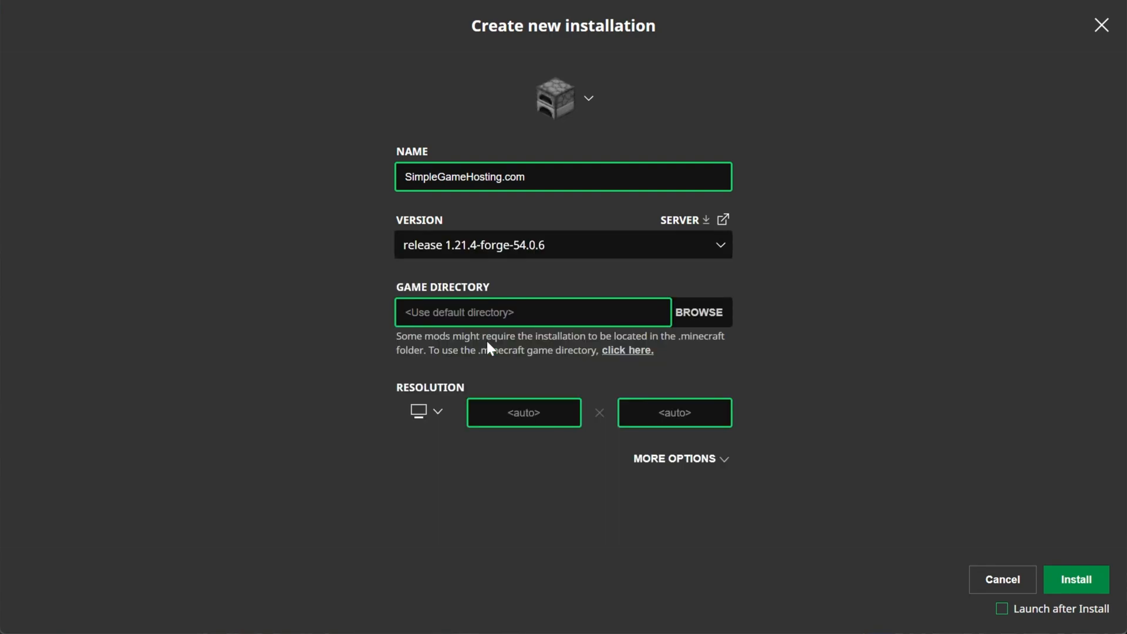
{"action": "left_click", "coordinate": [426, 412]}
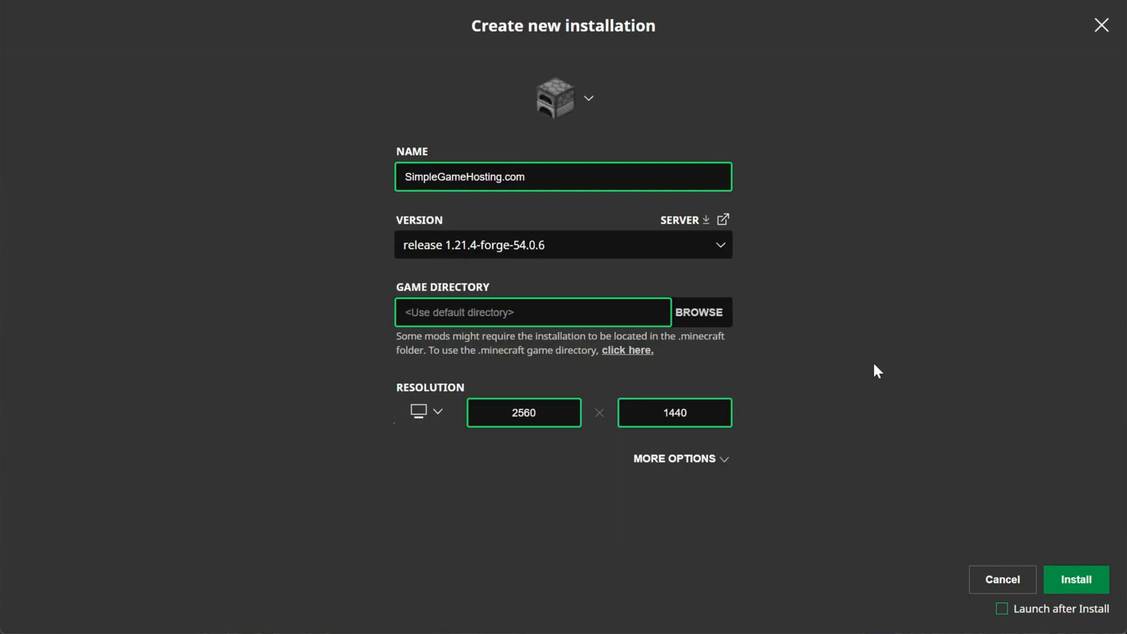
{"action": "mouse_move", "coordinate": [1079, 537]}
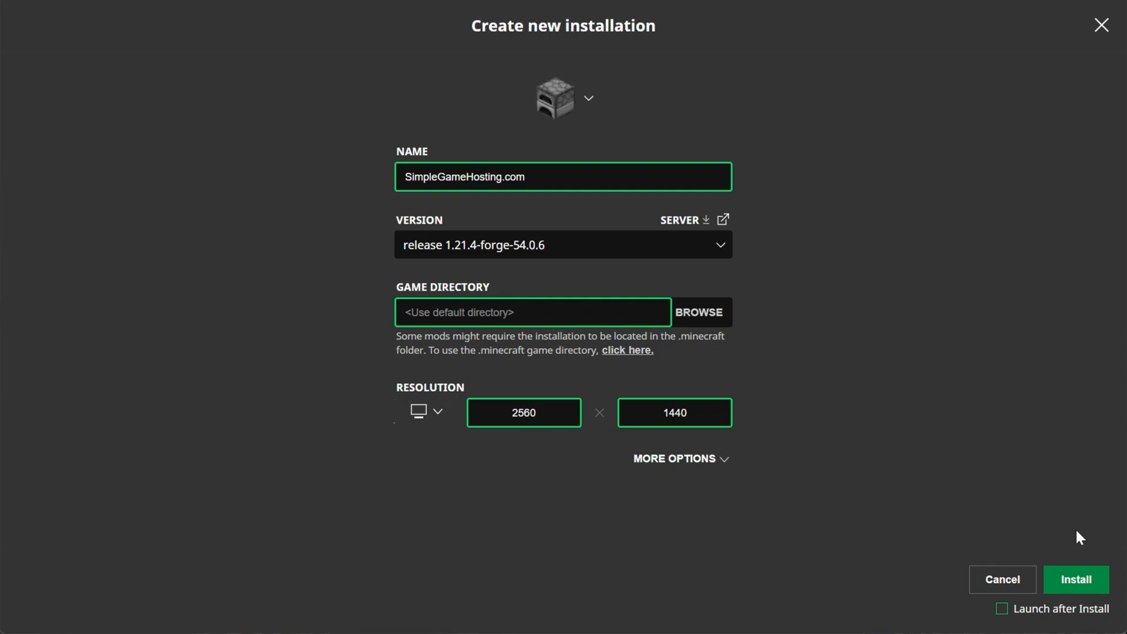
{"action": "left_click", "coordinate": [1075, 579]}
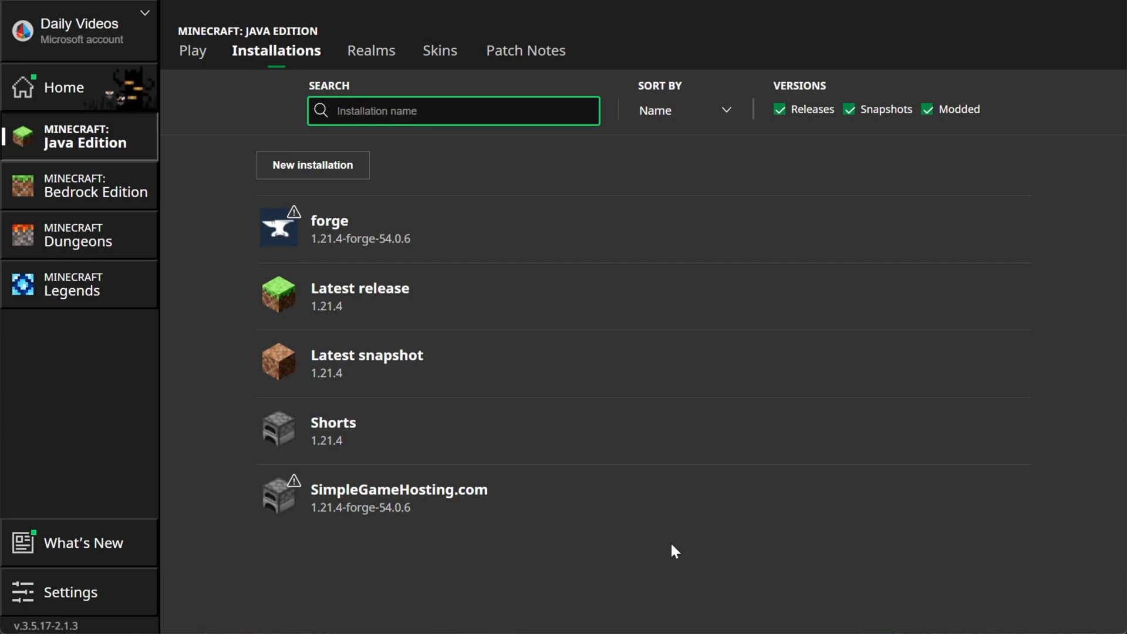
{"action": "mouse_move", "coordinate": [749, 262]}
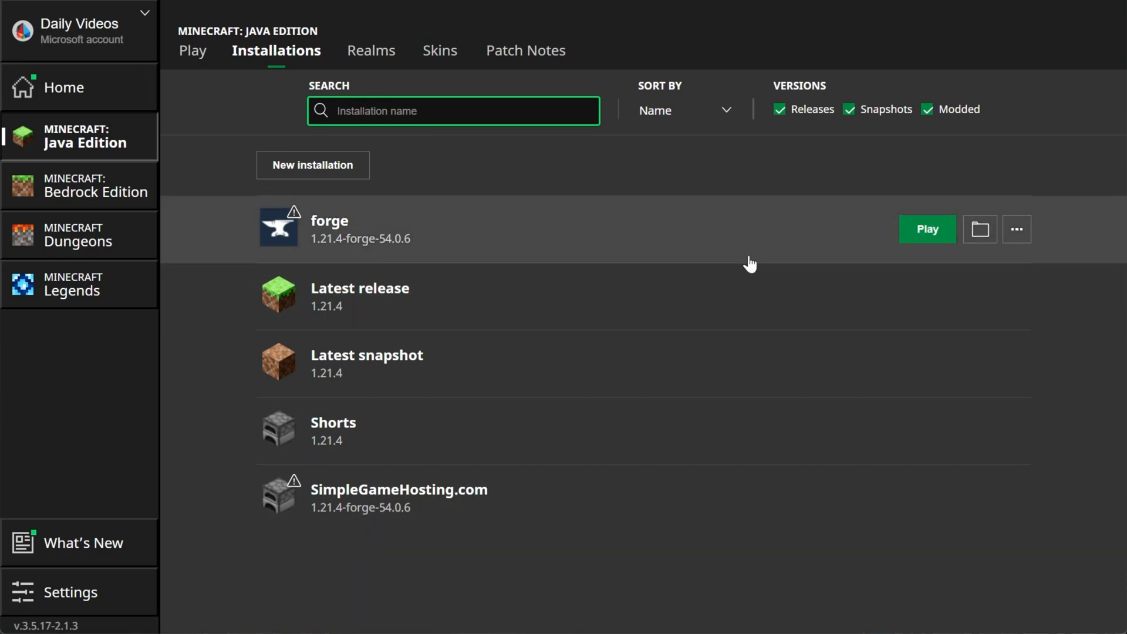
{"action": "mouse_move", "coordinate": [613, 509]}
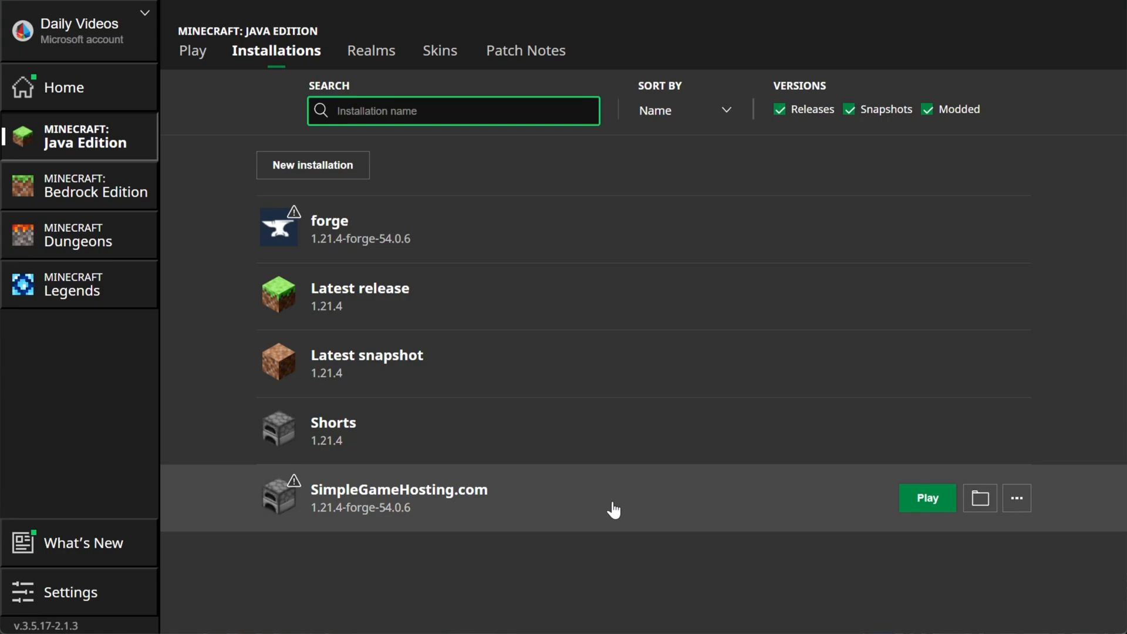
- Review the new SimpleGameHosting.com entry in the Installations list
{"action": "left_click", "coordinate": [926, 497]}
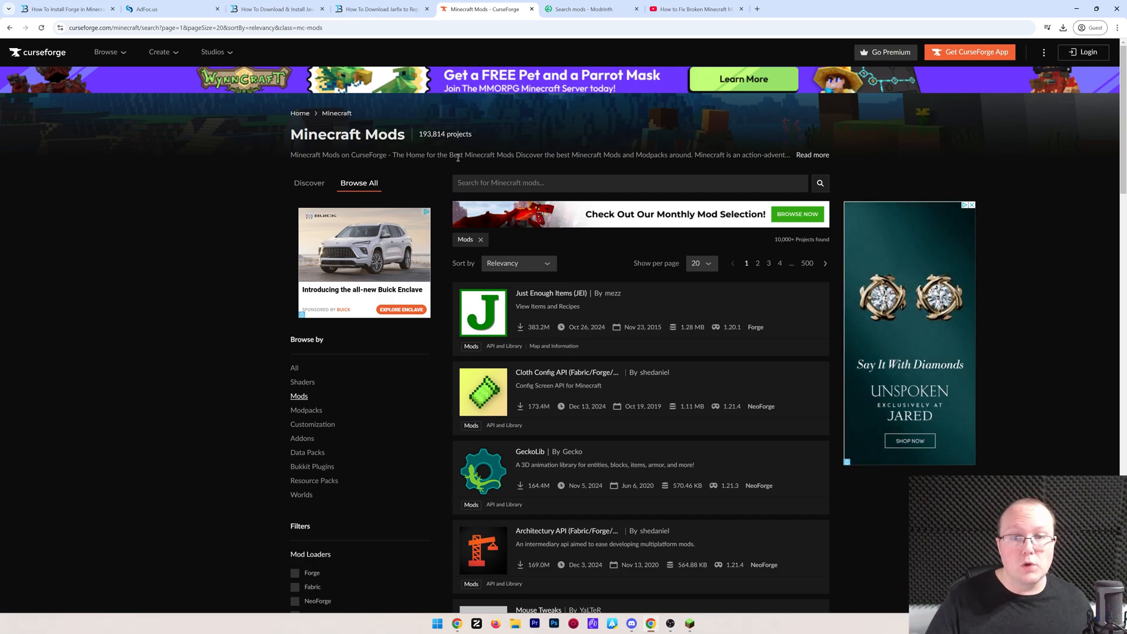
- Filter CurseForge mods to Forge and 1.21.4, then scroll the 446 results
{"action": "scroll", "scroll_direction": "down", "scroll_amount": 3}
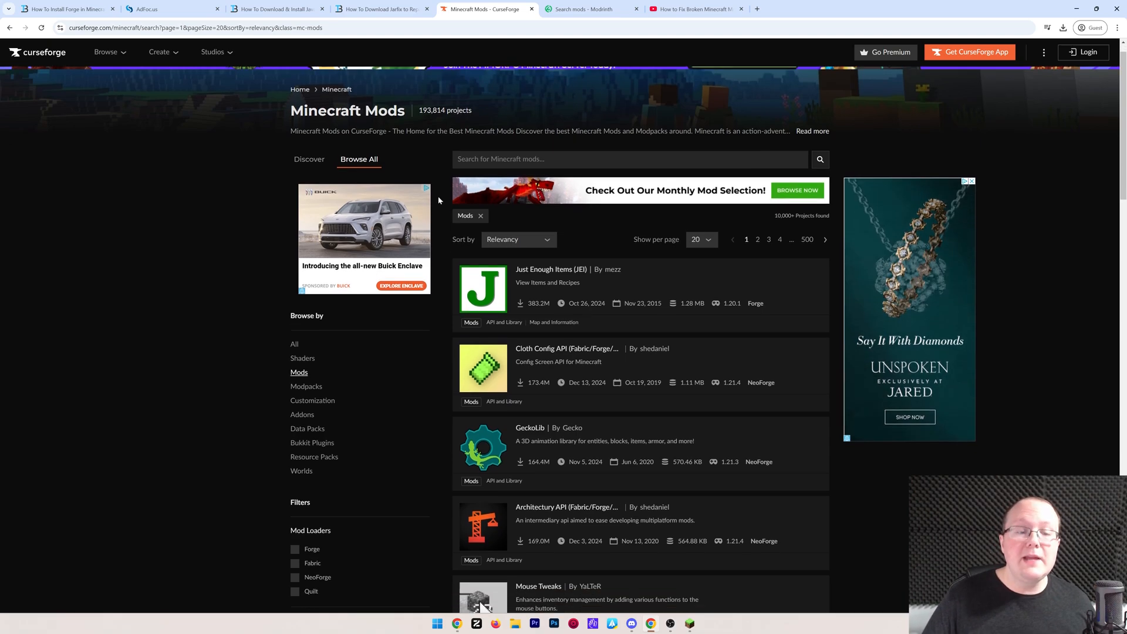
{"action": "scroll", "scroll_direction": "down", "scroll_amount": 3}
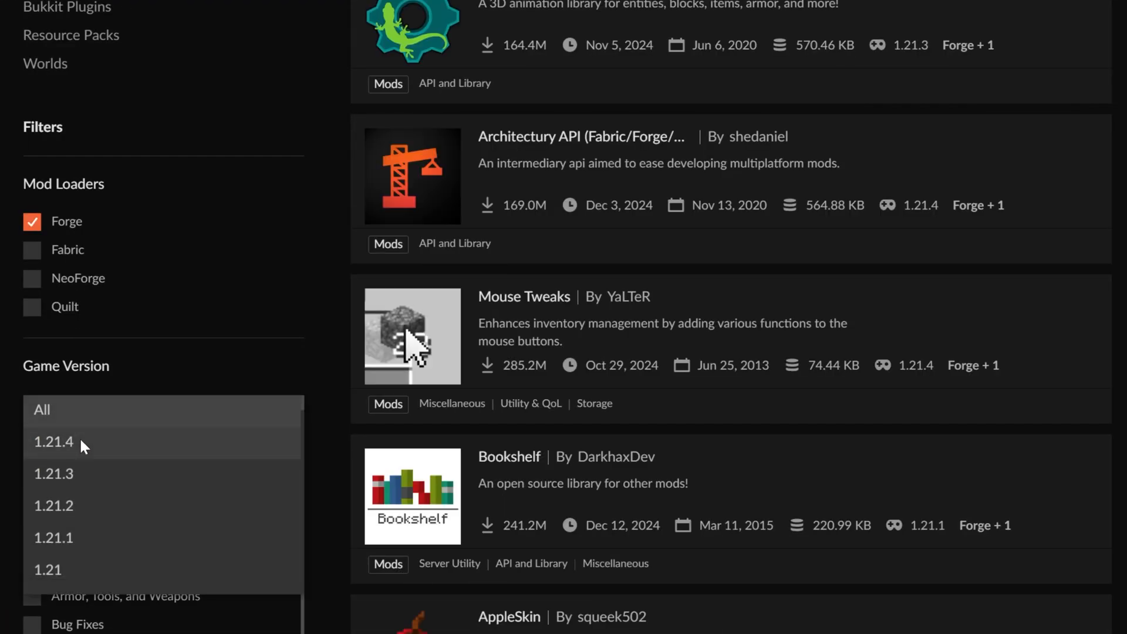
{"action": "left_click", "coordinate": [42, 409]}
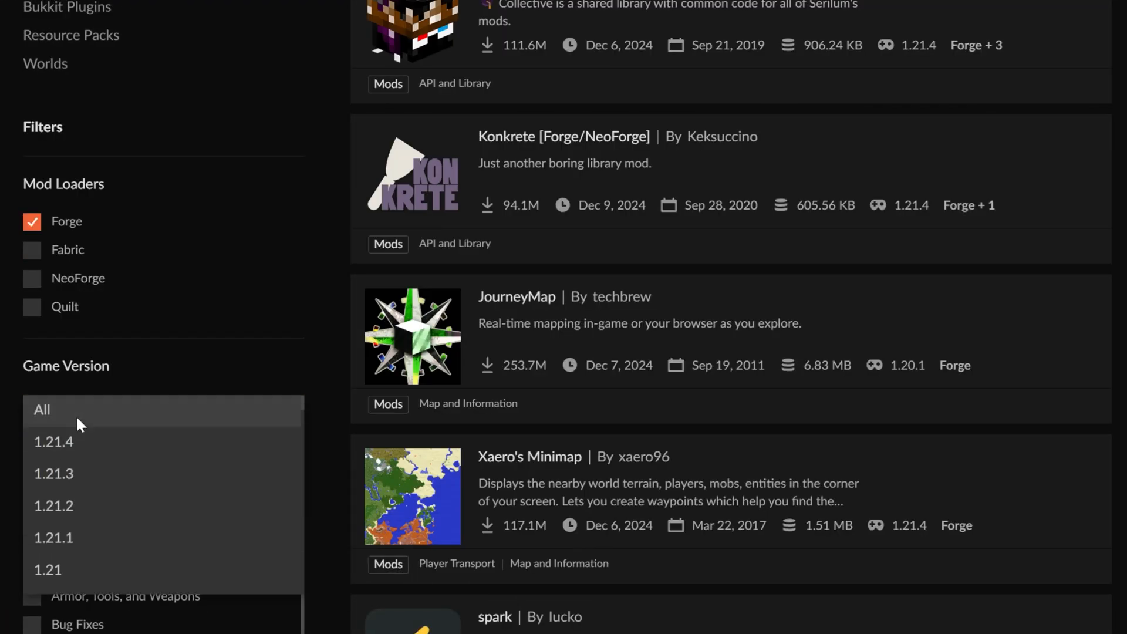
{"action": "mouse_move", "coordinate": [76, 473]}
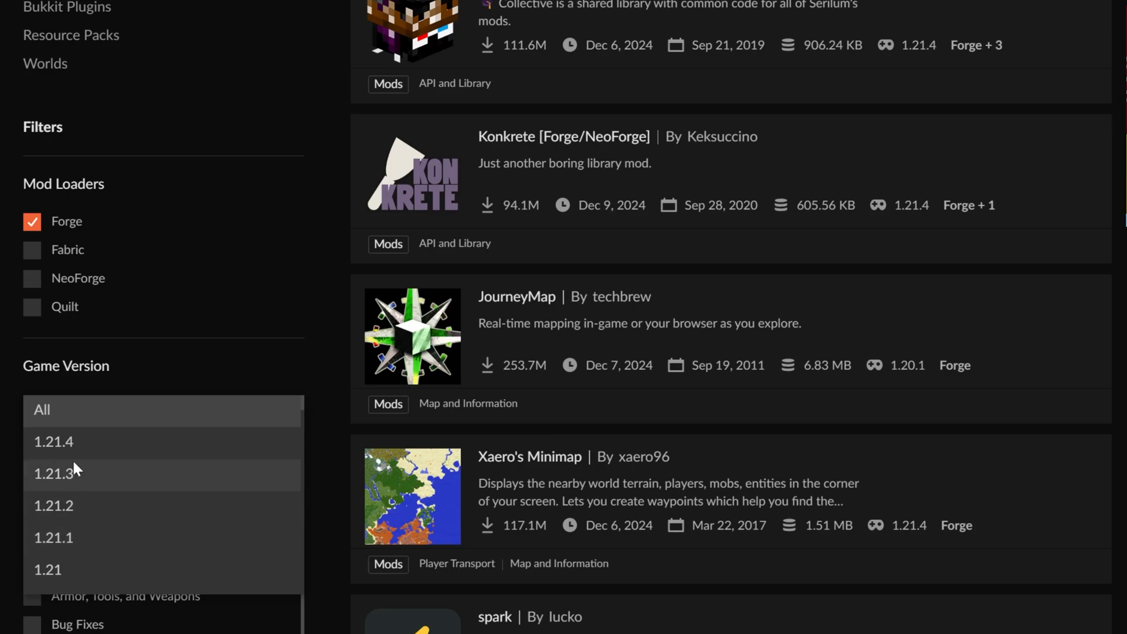
{"action": "scroll", "scroll_direction": "up", "scroll_amount": 3}
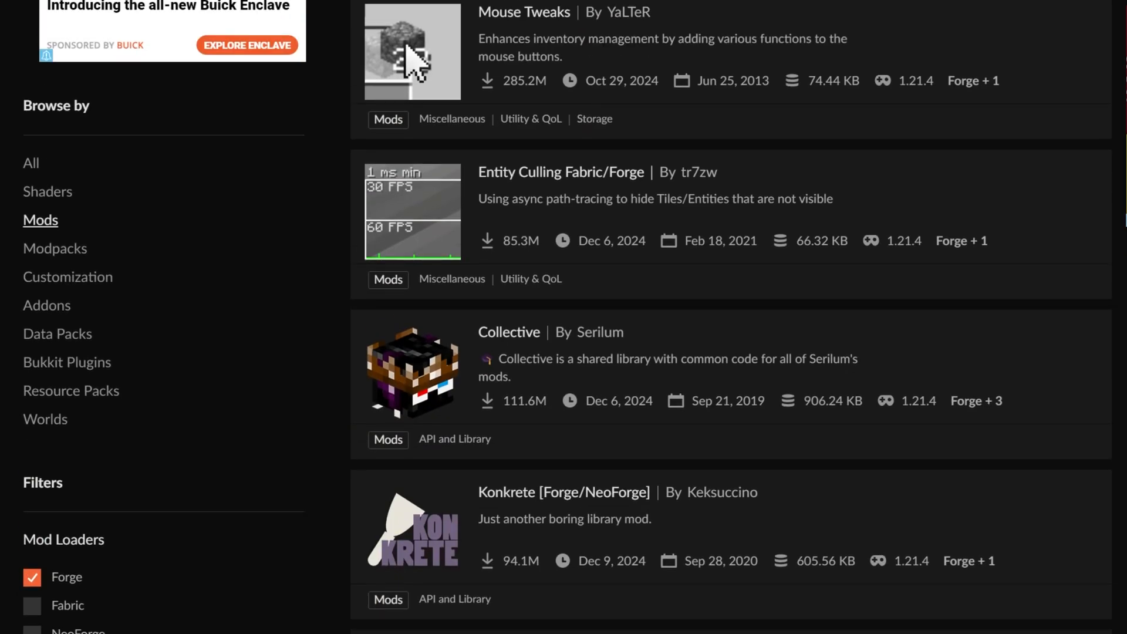
{"action": "scroll", "scroll_direction": "up", "scroll_amount": 3}
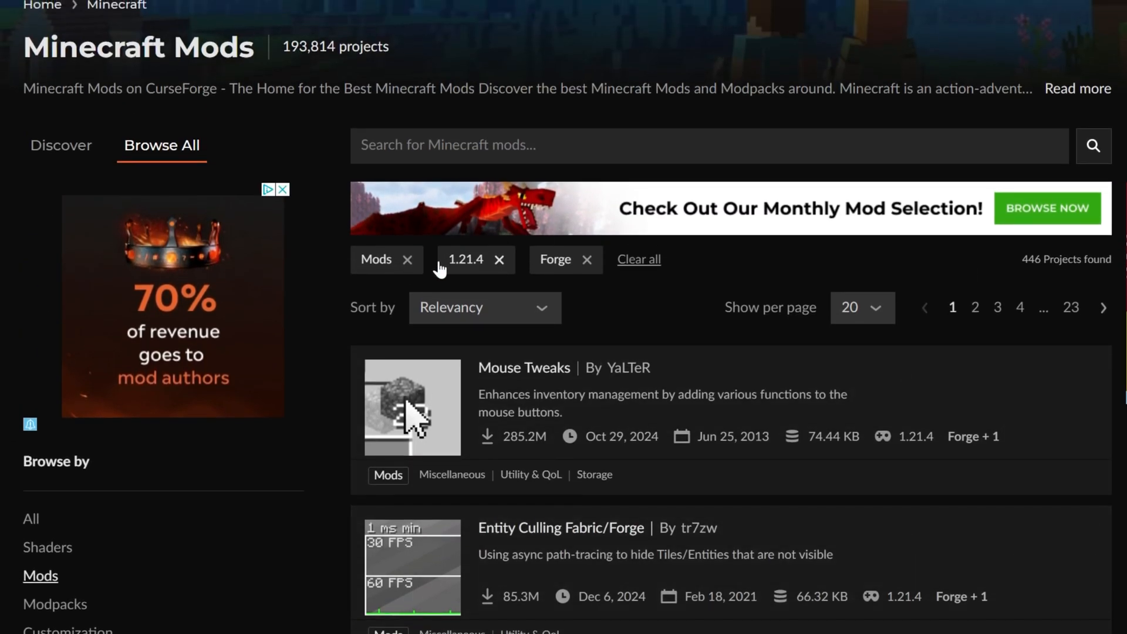
{"action": "scroll", "scroll_direction": "down", "scroll_amount": 3}
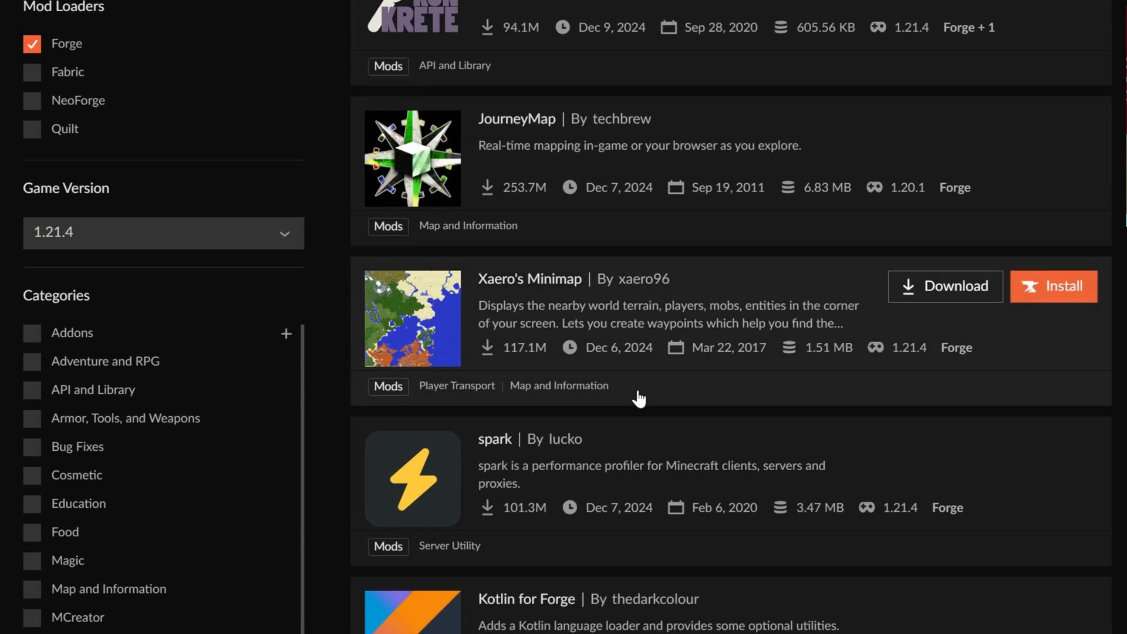
{"action": "scroll", "scroll_direction": "down", "scroll_amount": 3}
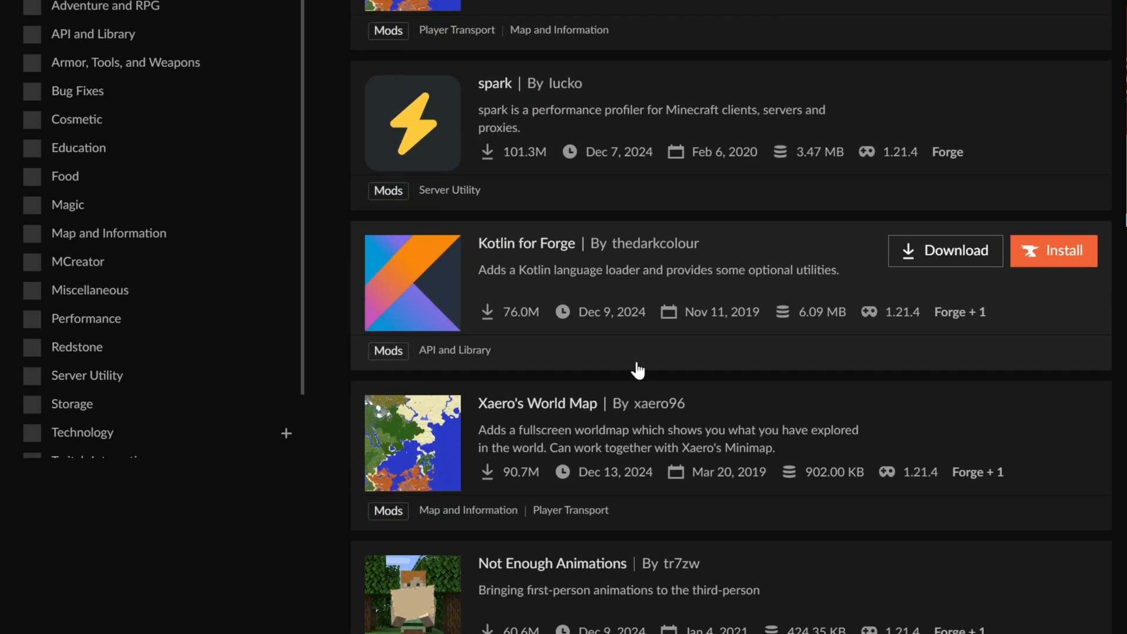
{"action": "scroll", "scroll_direction": "down", "scroll_amount": 3}
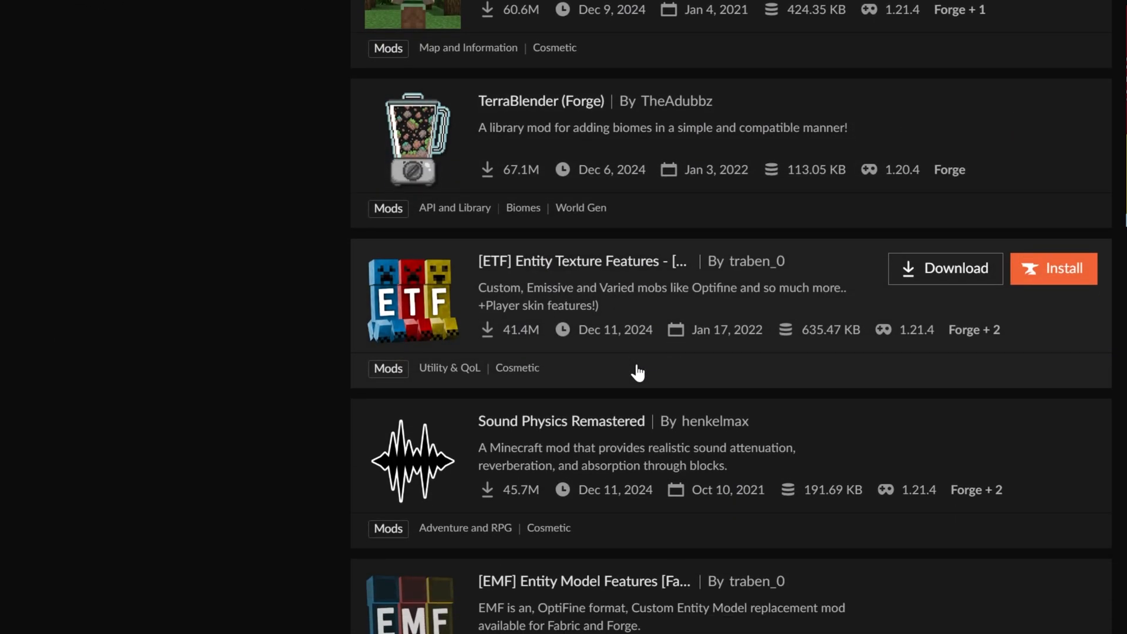
{"action": "scroll", "scroll_direction": "down", "scroll_amount": 3}
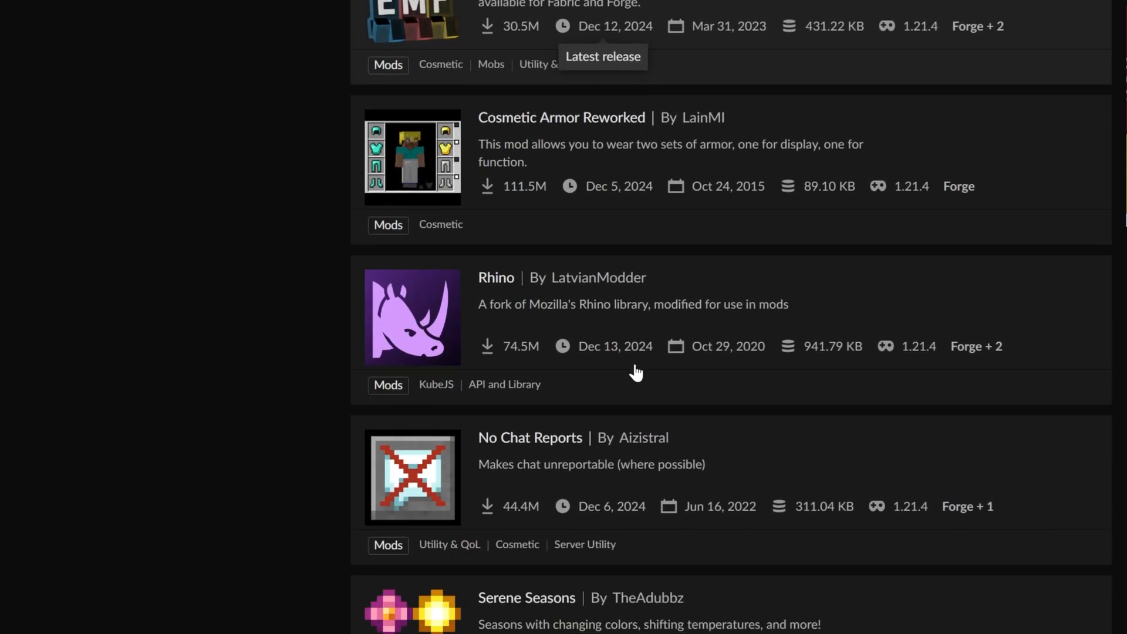
{"action": "scroll", "scroll_direction": "down", "scroll_amount": 3}
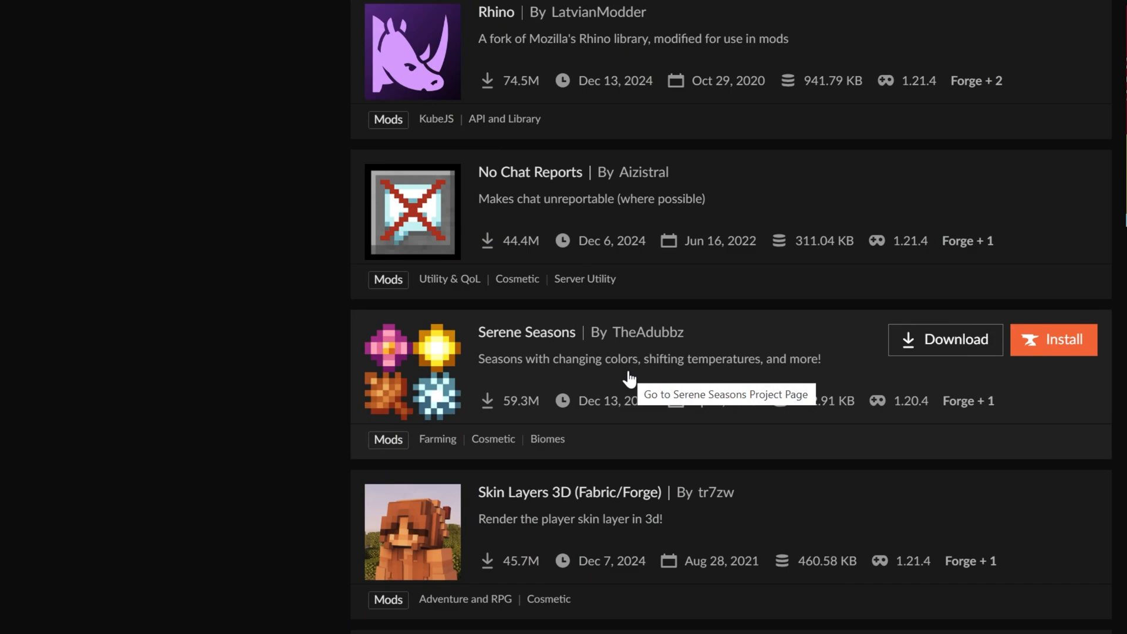
- Open Serene Seasons' Forge 1.21.4-10.4.0.0 file and find GlitchCore listed as a required dependency
{"action": "left_click", "coordinate": [526, 331]}
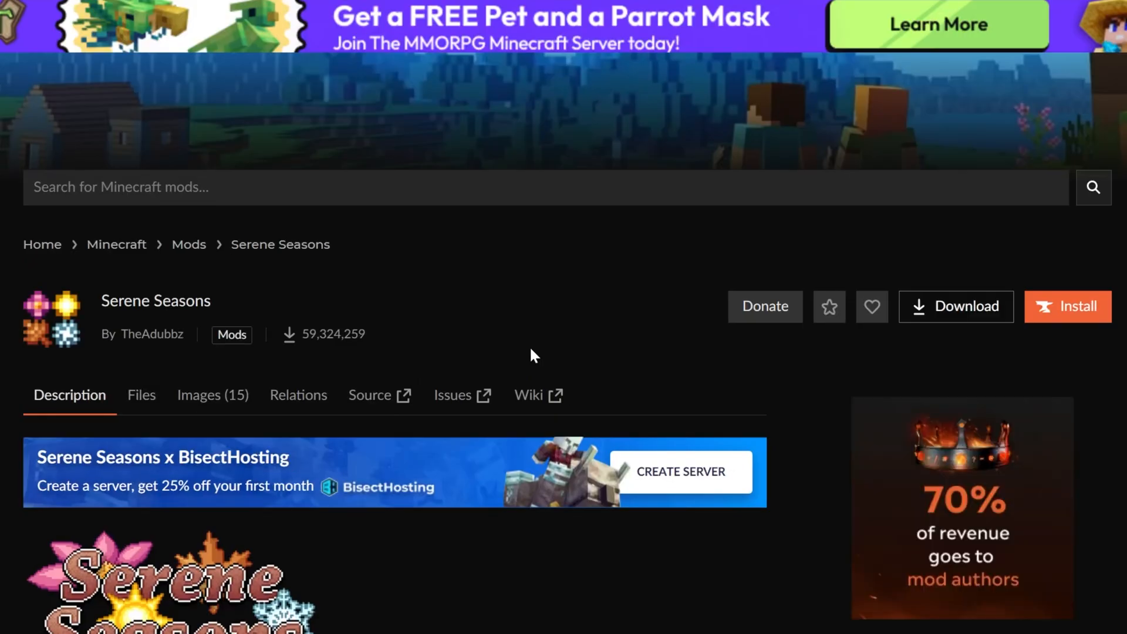
{"action": "scroll", "scroll_direction": "down", "scroll_amount": 3}
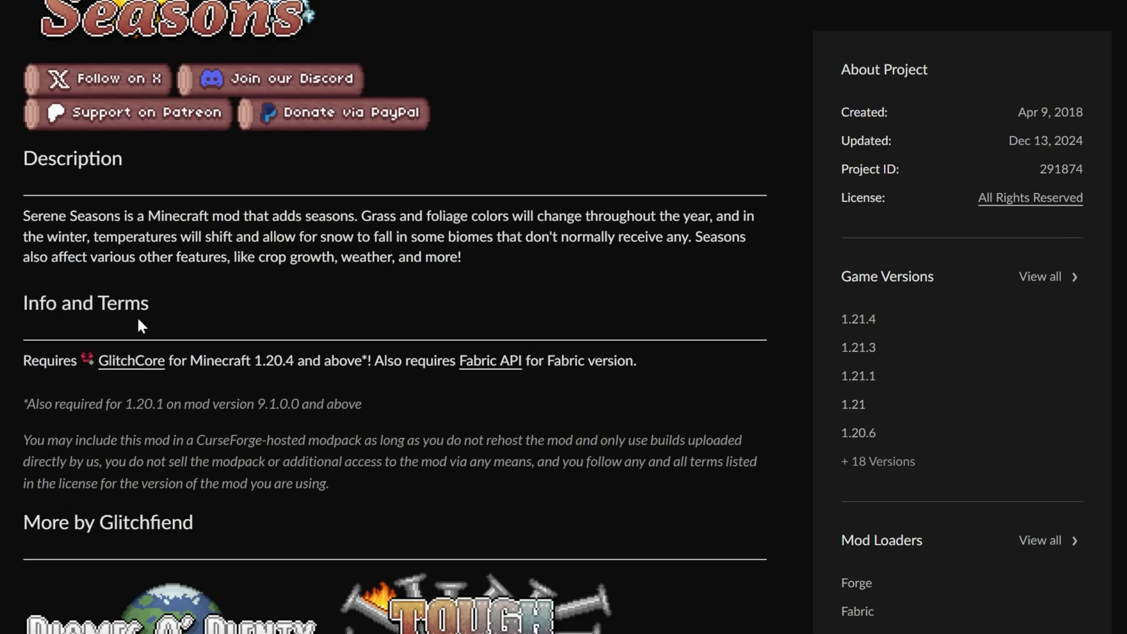
{"action": "scroll", "scroll_direction": "up", "scroll_amount": 3}
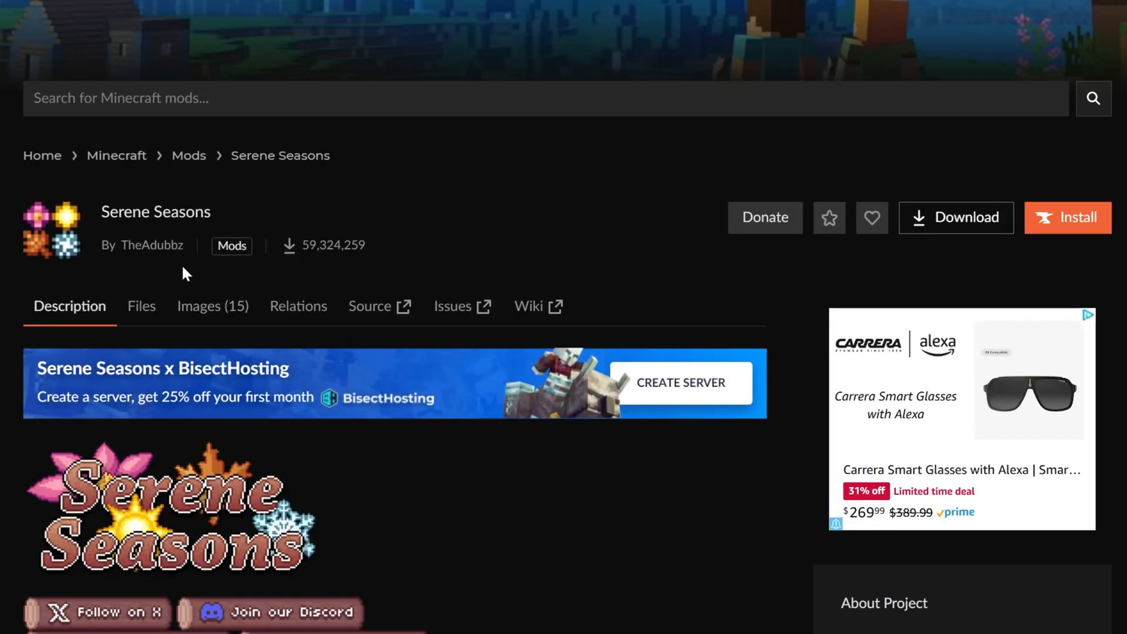
{"action": "left_click", "coordinate": [141, 305]}
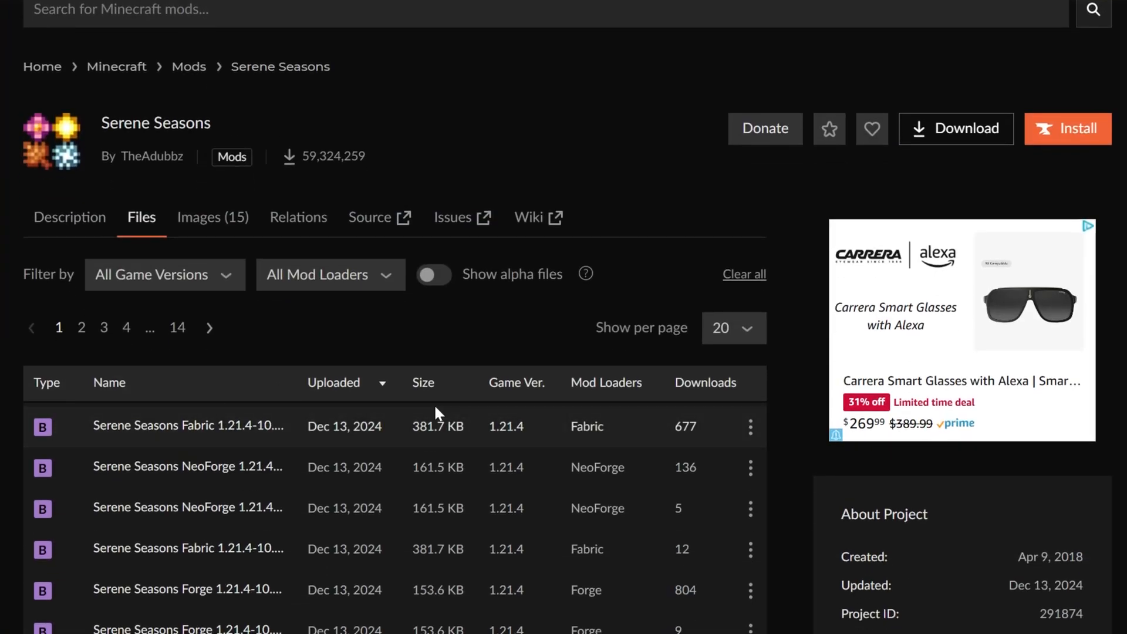
{"action": "scroll", "scroll_direction": "down", "scroll_amount": 3}
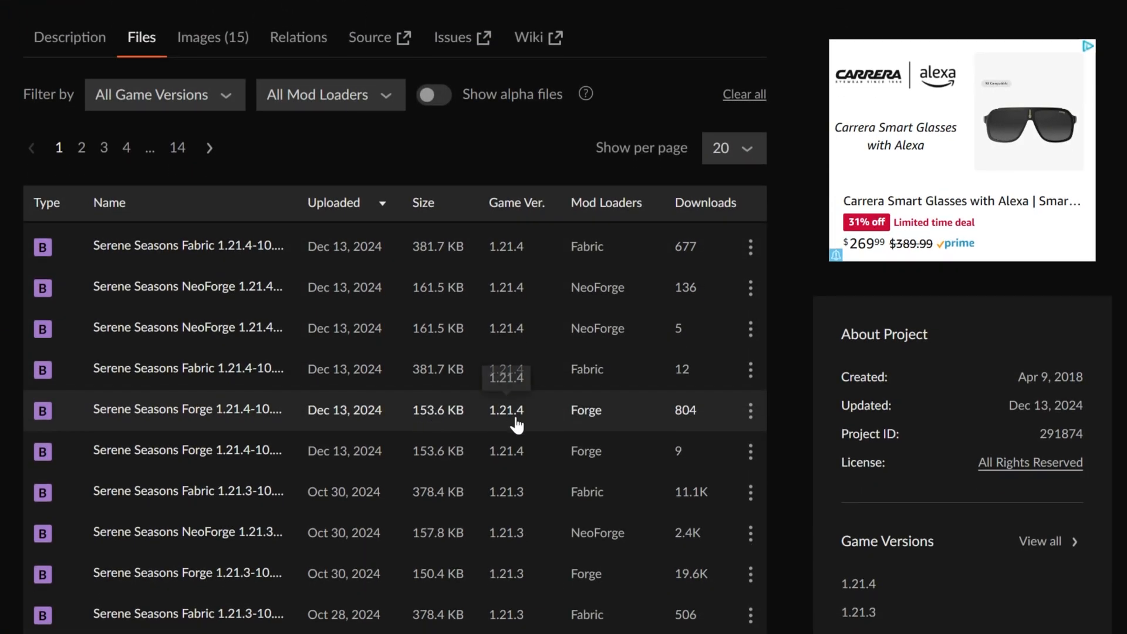
{"action": "left_click", "coordinate": [189, 410]}
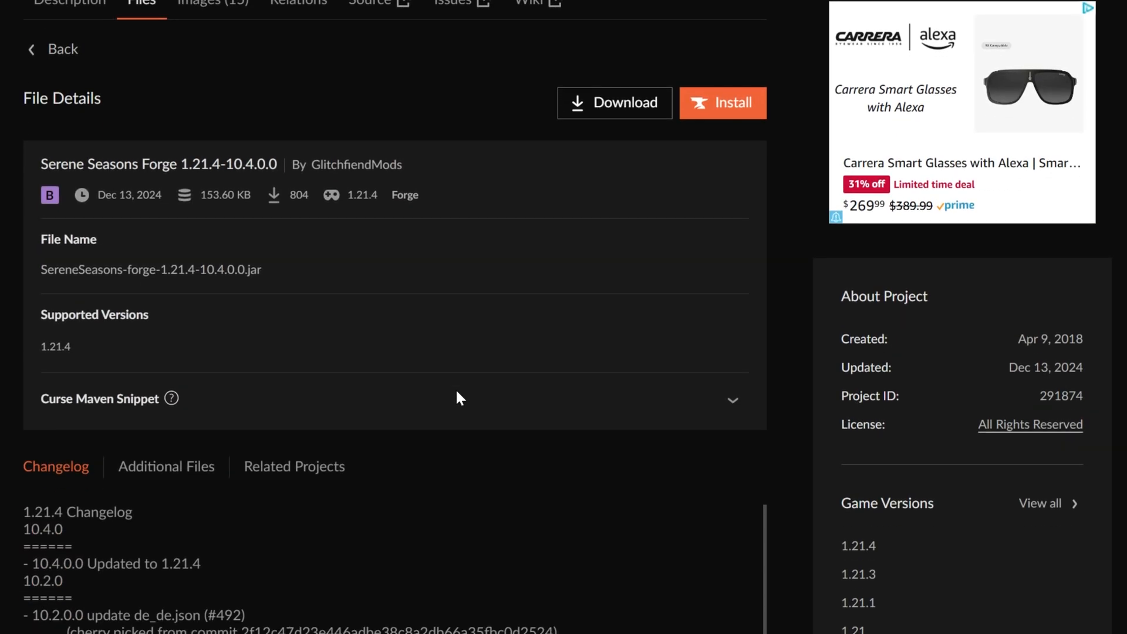
{"action": "left_click", "coordinate": [293, 466]}
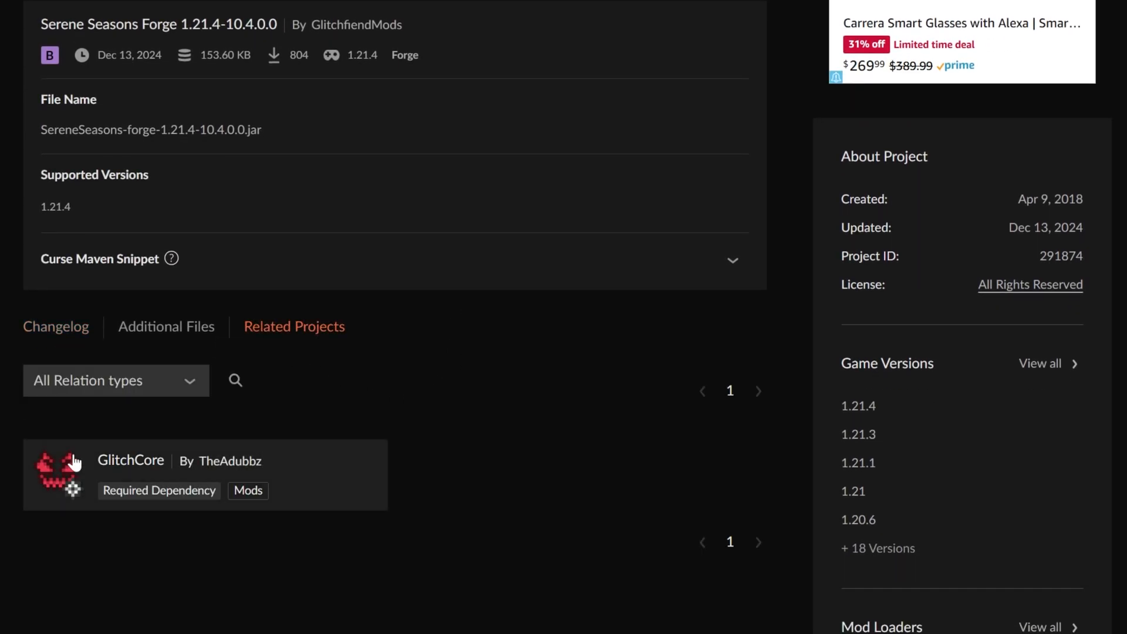
{"action": "mouse_move", "coordinate": [218, 516]}
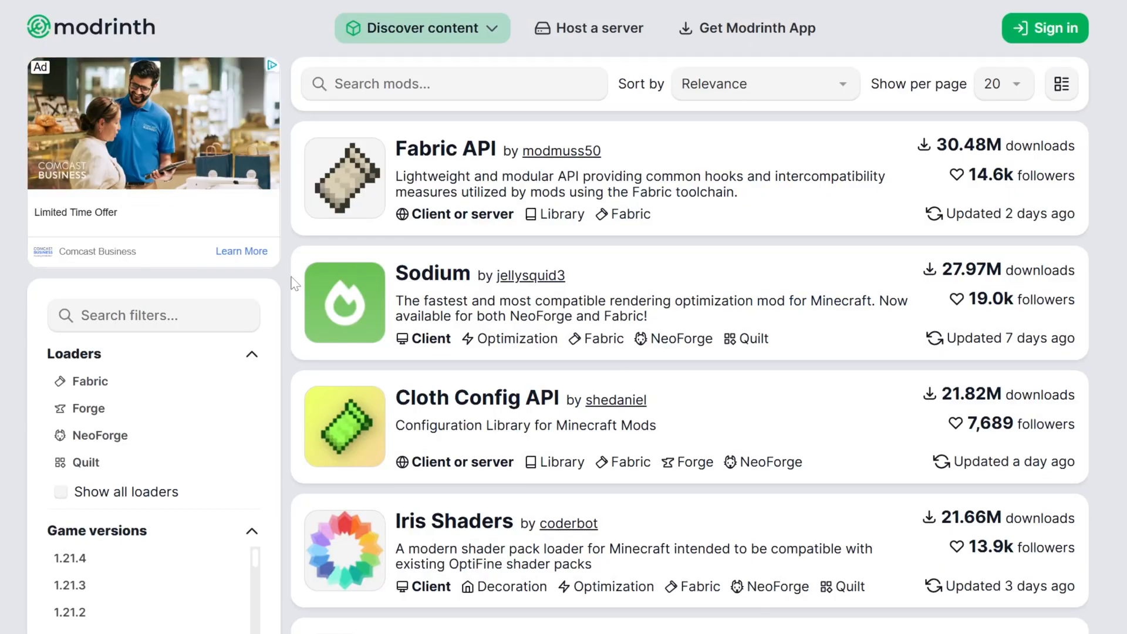
- Filter Modrinth's mod list to Forge and 1.21.4, then open the FallingTree project page
{"action": "left_click", "coordinate": [89, 409]}
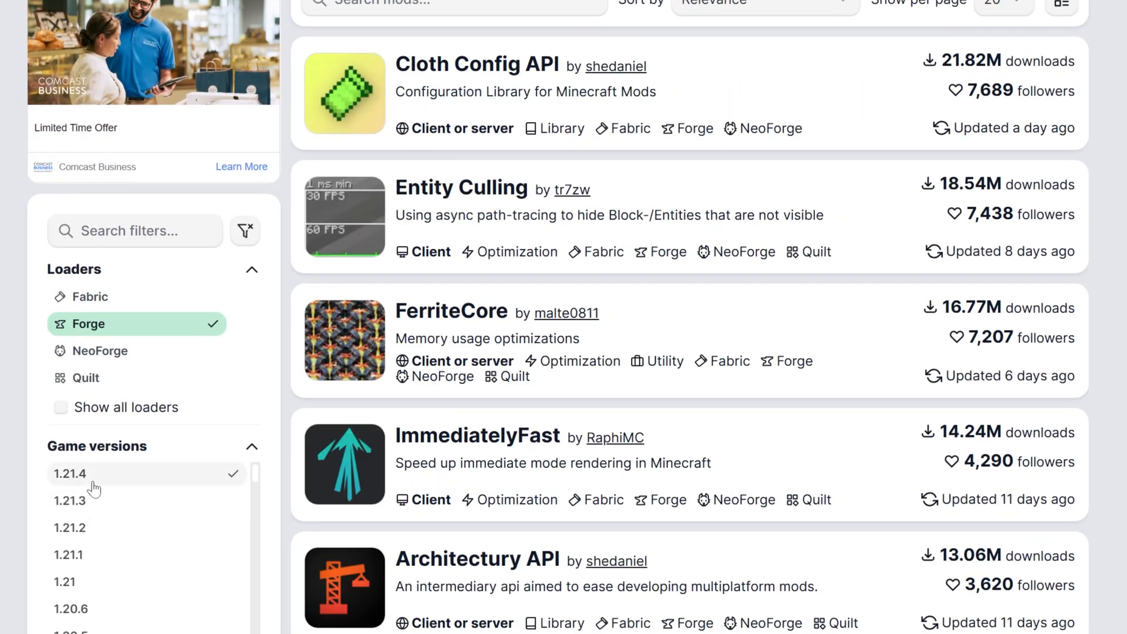
{"action": "scroll", "scroll_direction": "down", "scroll_amount": 3}
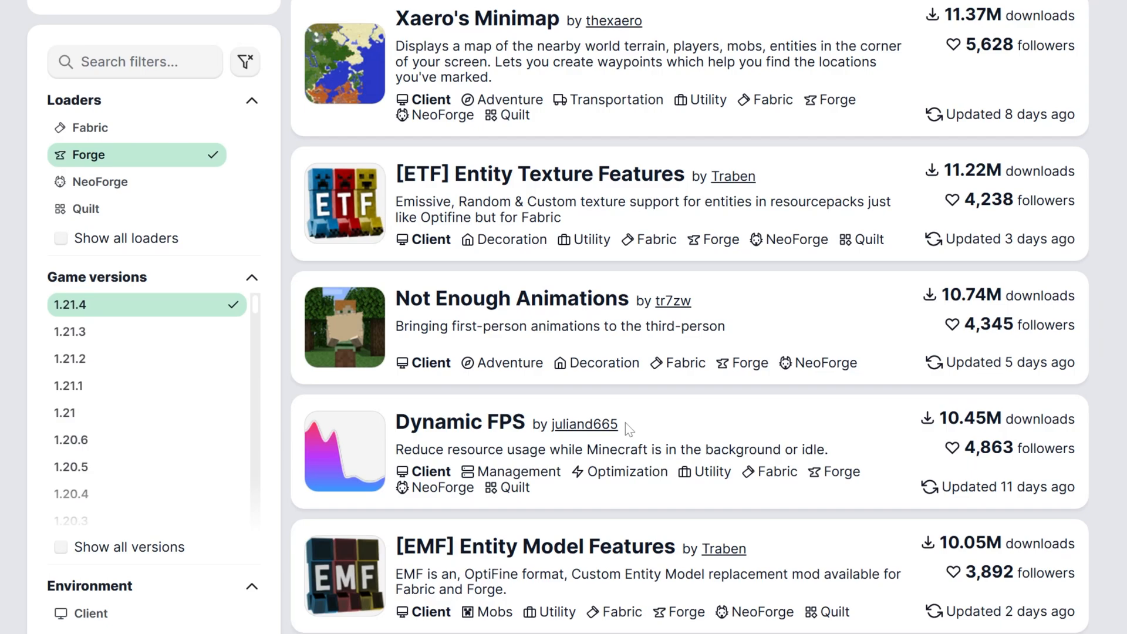
{"action": "scroll", "scroll_direction": "down", "scroll_amount": 3}
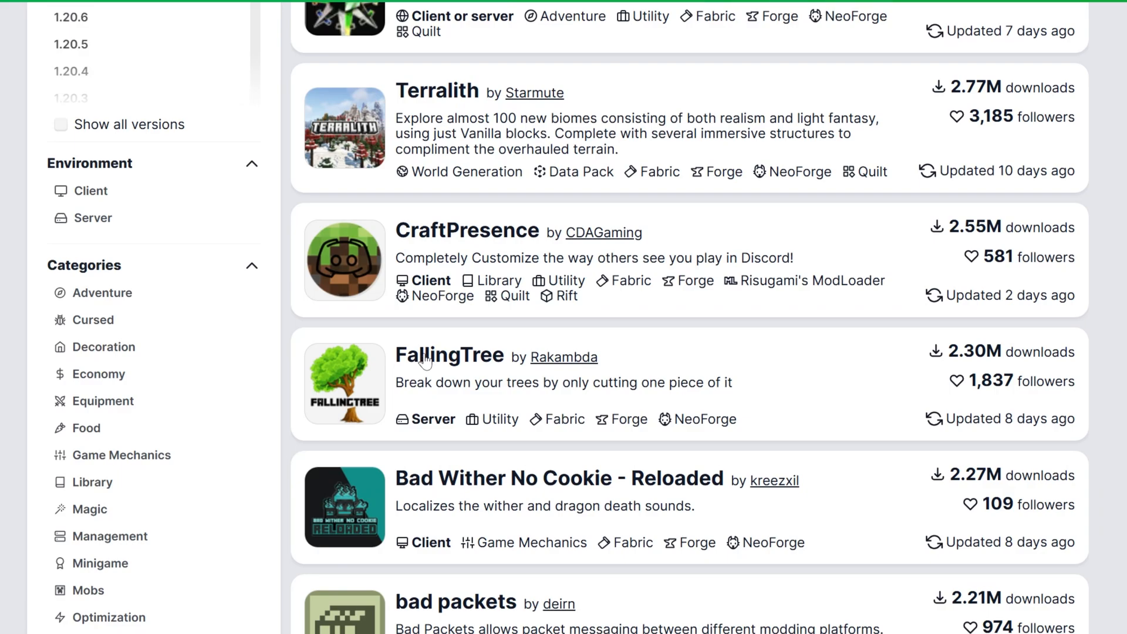
{"action": "left_click", "coordinate": [449, 356]}
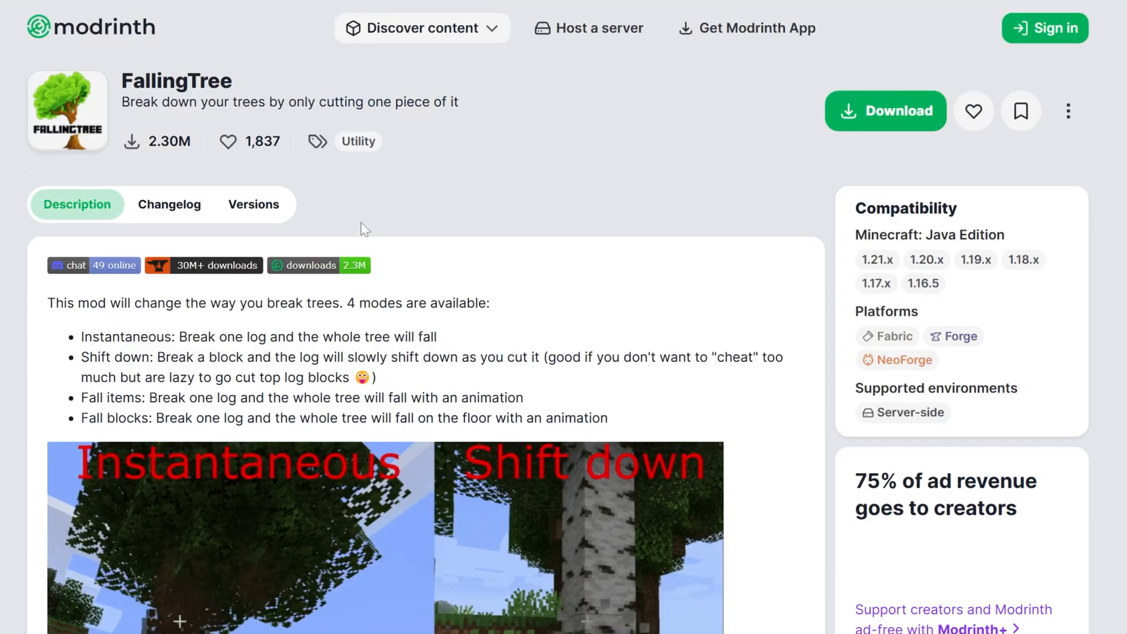
- Filter FallingTree's versions to 1.21.4 and Forge, then open release 1.21.4-1.21.4.2
{"action": "left_click", "coordinate": [253, 204]}
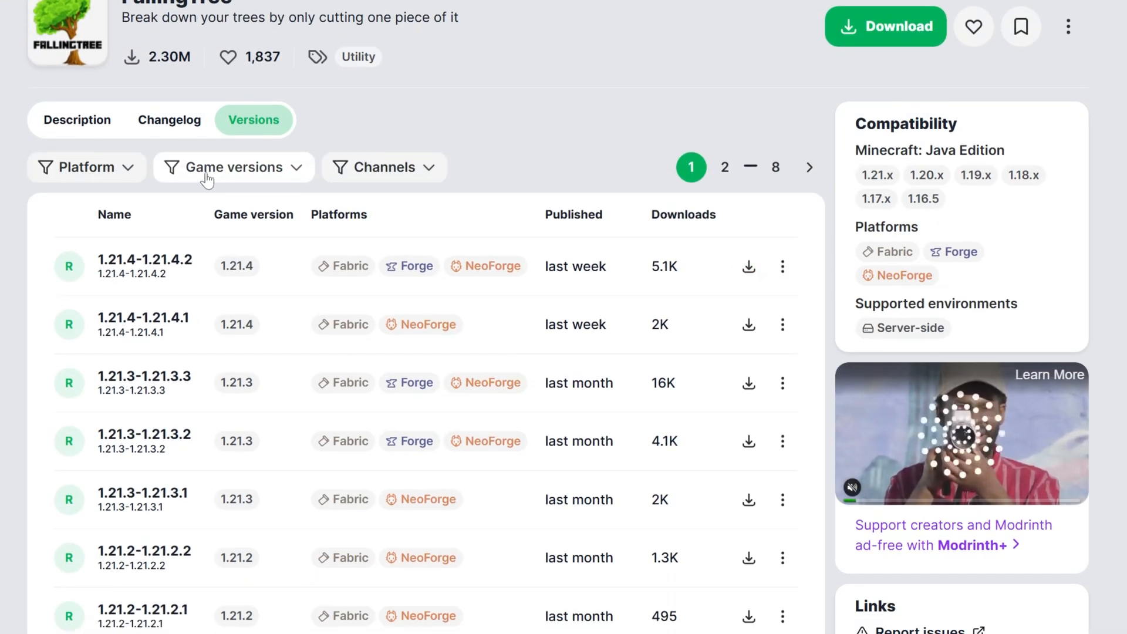
{"action": "left_click", "coordinate": [86, 167]}
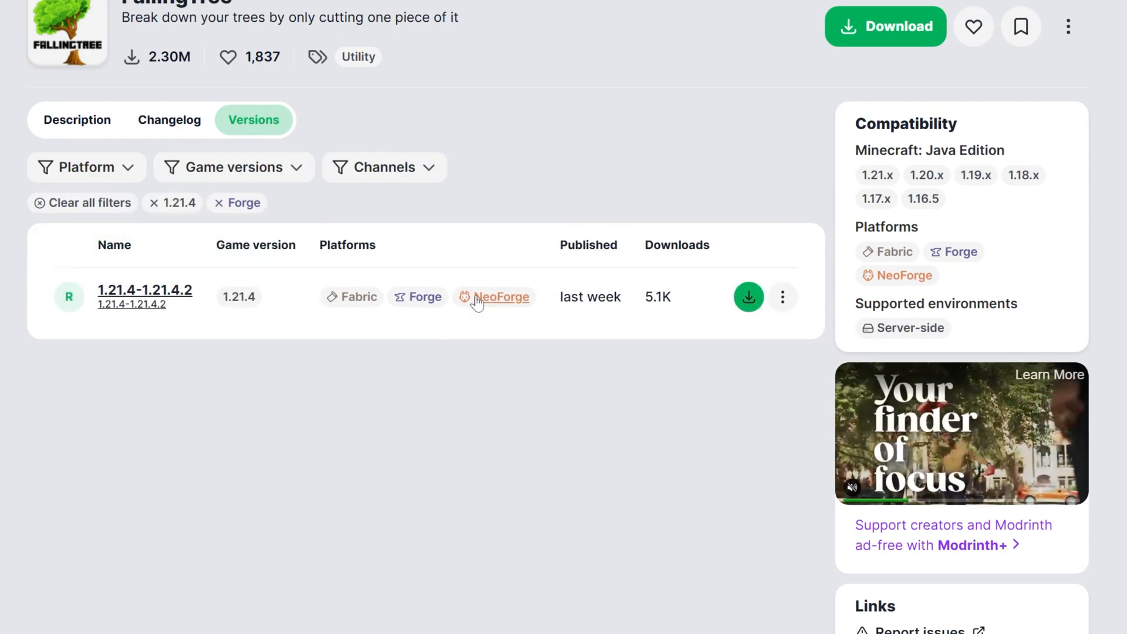
{"action": "left_click", "coordinate": [144, 290]}
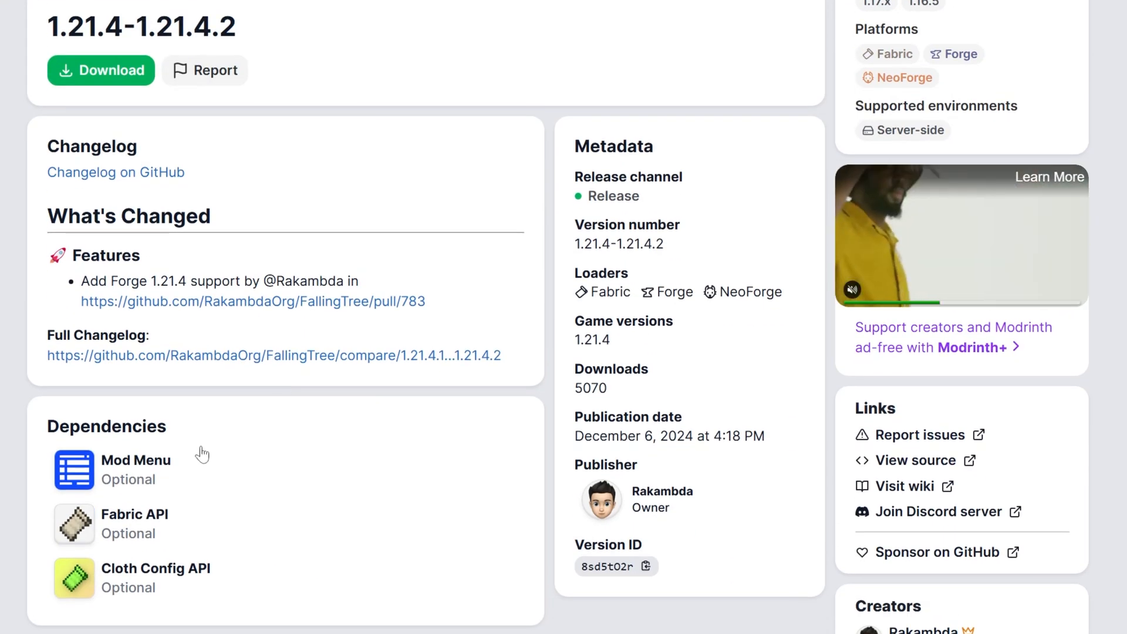
{"action": "mouse_move", "coordinate": [219, 500]}
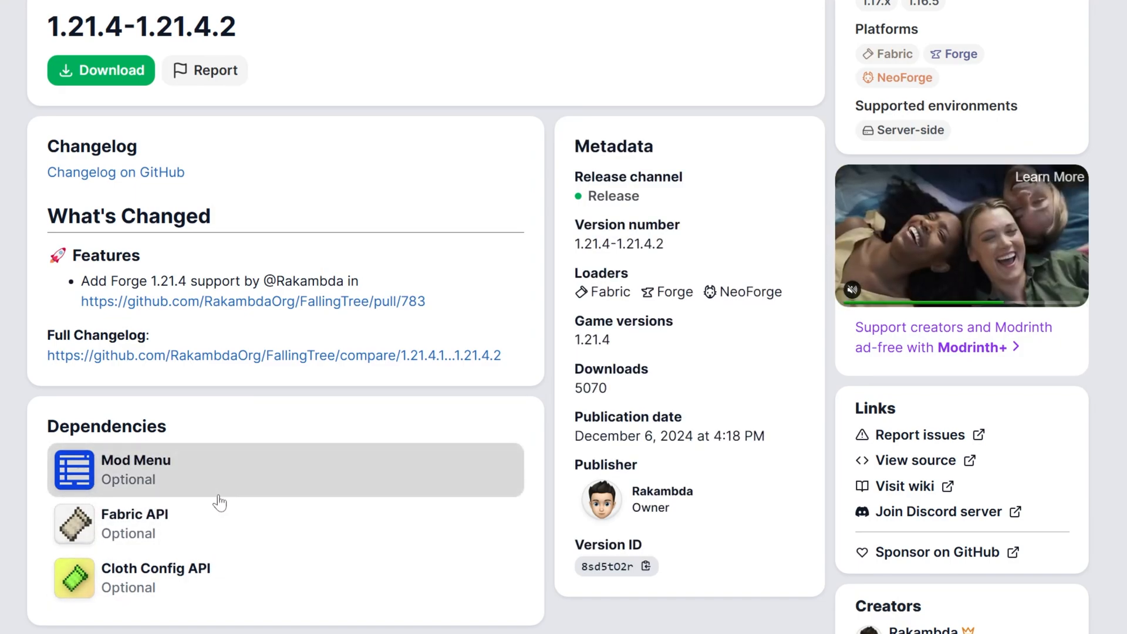
{"action": "mouse_move", "coordinate": [165, 539]}
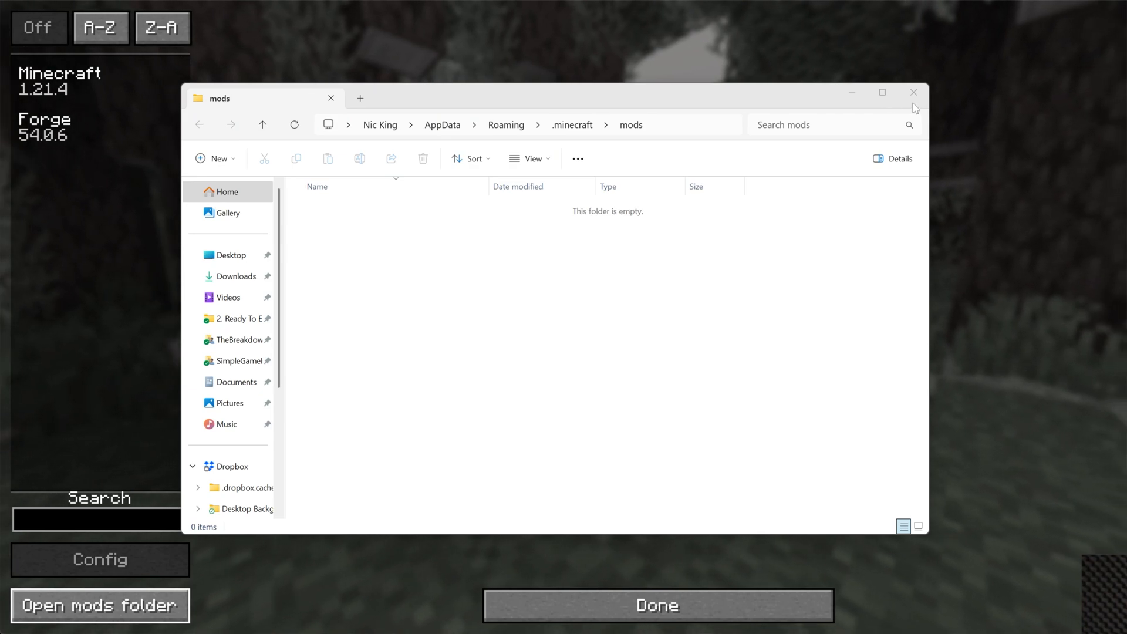
- Close the empty mods folder window and switch to the 'How to Fix Broken Minecraft Mods' video
{"action": "left_click", "coordinate": [913, 92]}
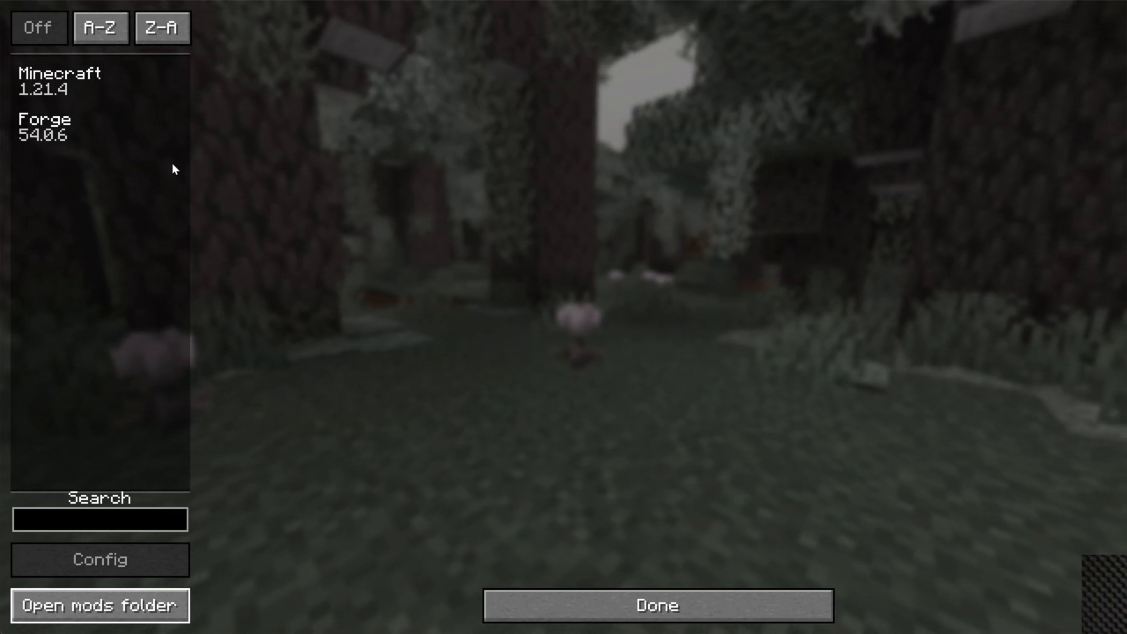
{"action": "left_click", "coordinate": [655, 605]}
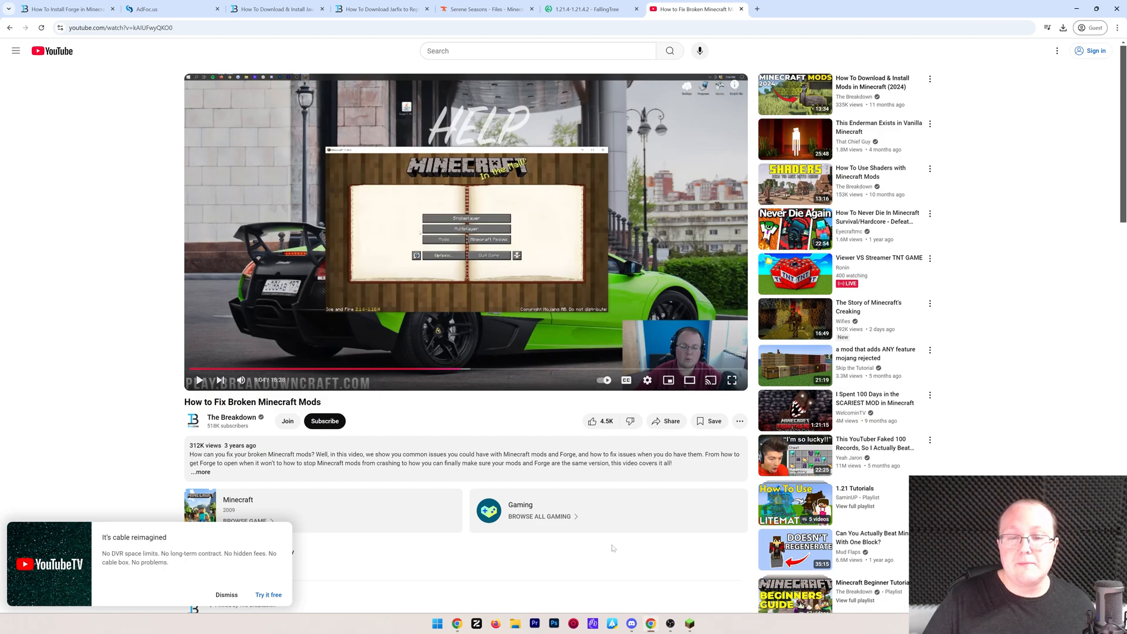
- Scroll down the 'How to Fix Broken Minecraft Mods' video page by The Breakdown
{"action": "scroll", "scroll_direction": "down", "scroll_amount": 3}
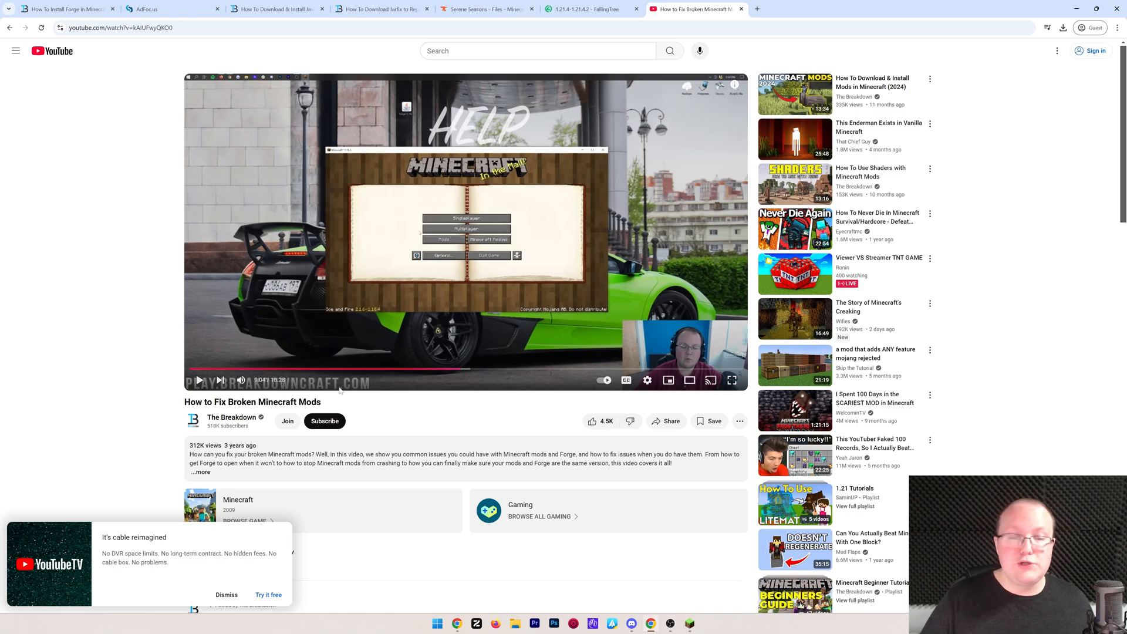
{"action": "mouse_move", "coordinate": [482, 419]}
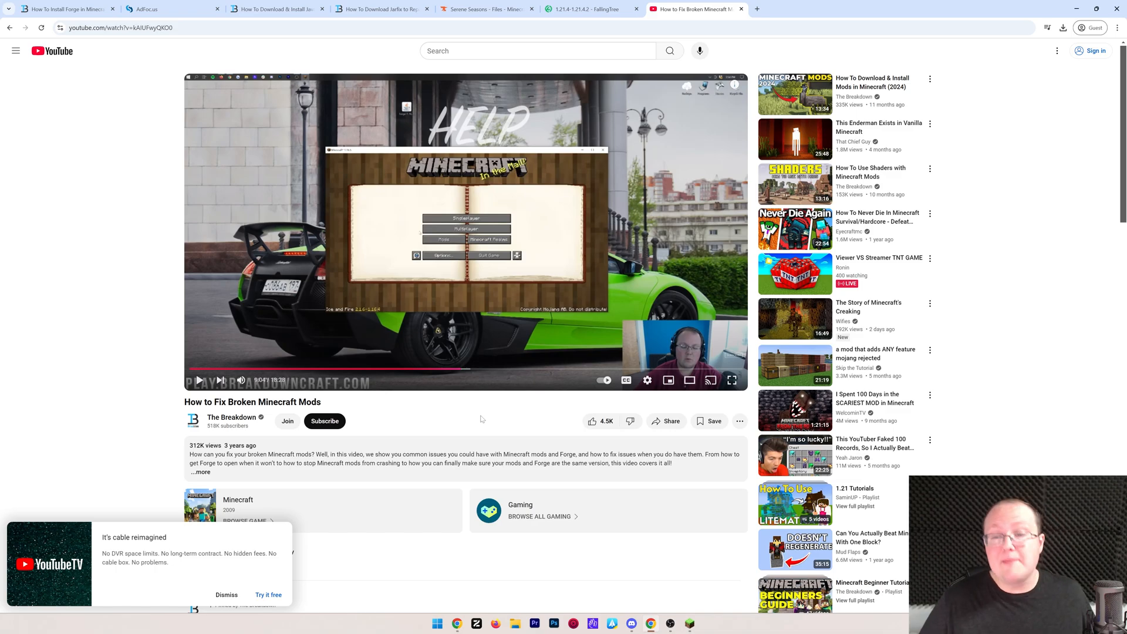
{"action": "mouse_move", "coordinate": [999, 178]}
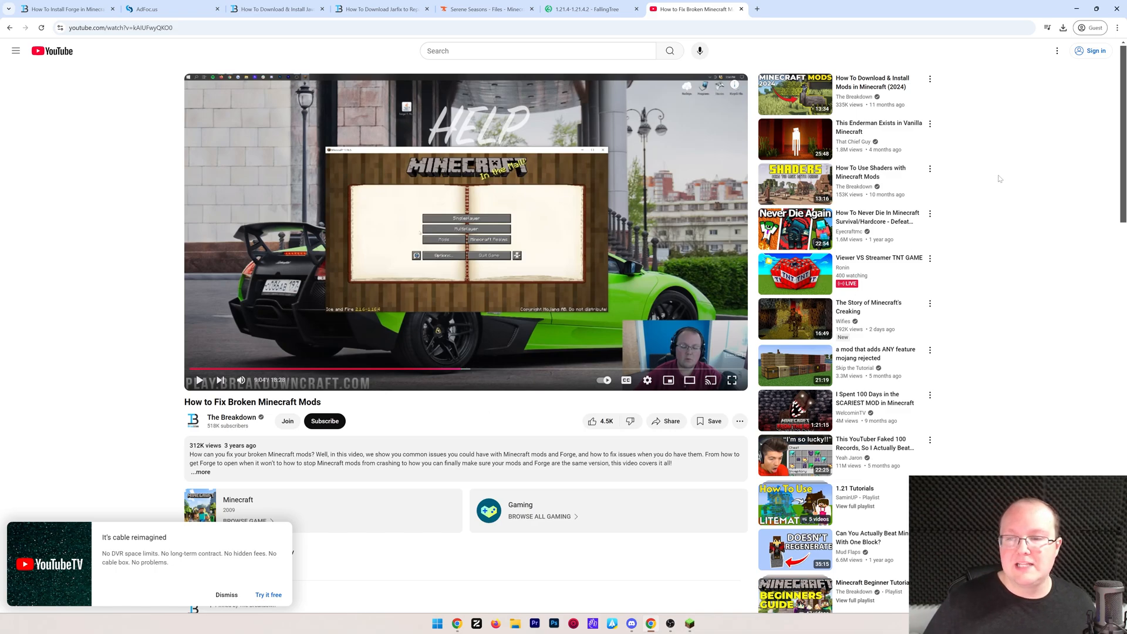